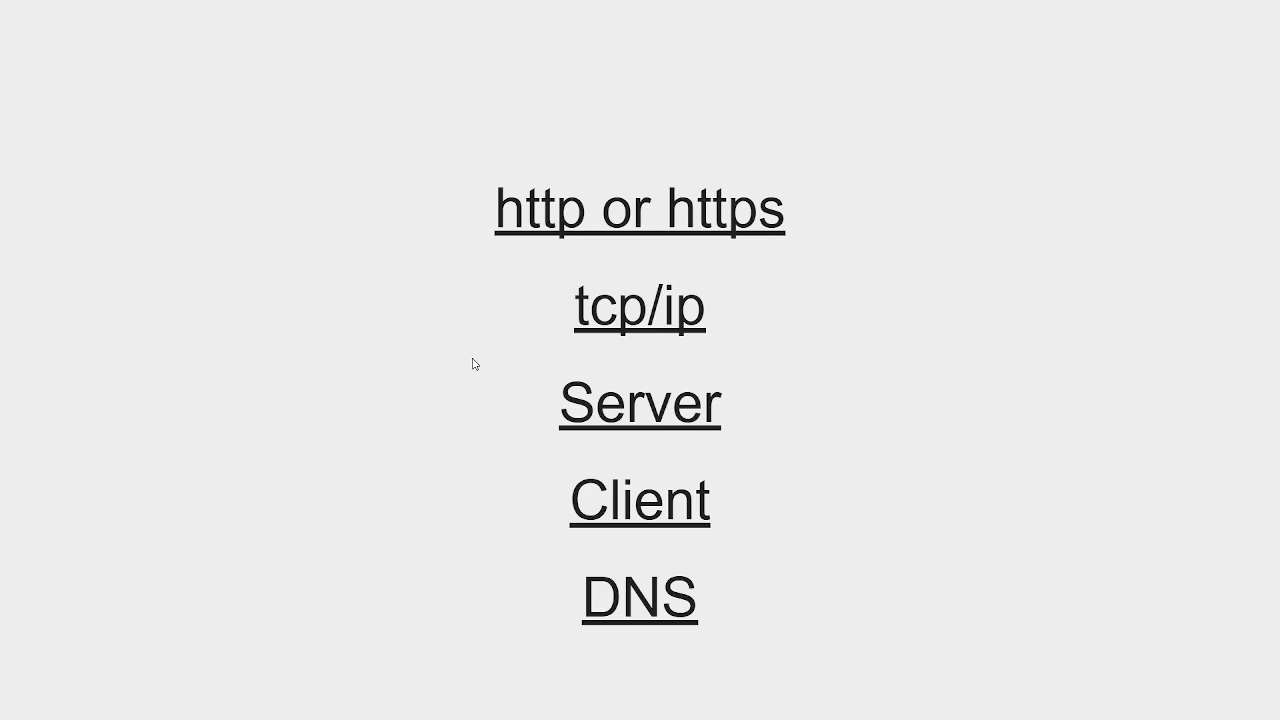
pyautogui.moveTo(553, 284)
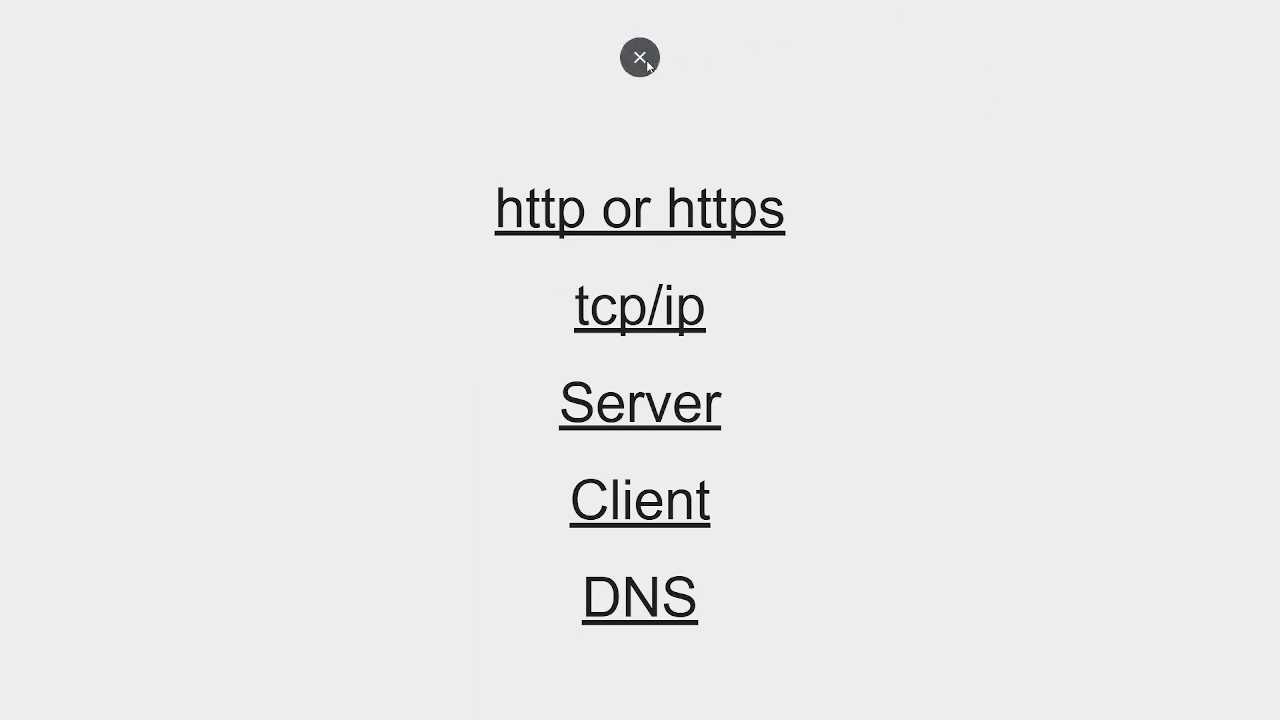
# Exit the full-screen Web Introduction slideshow
pyautogui.click(640, 57)
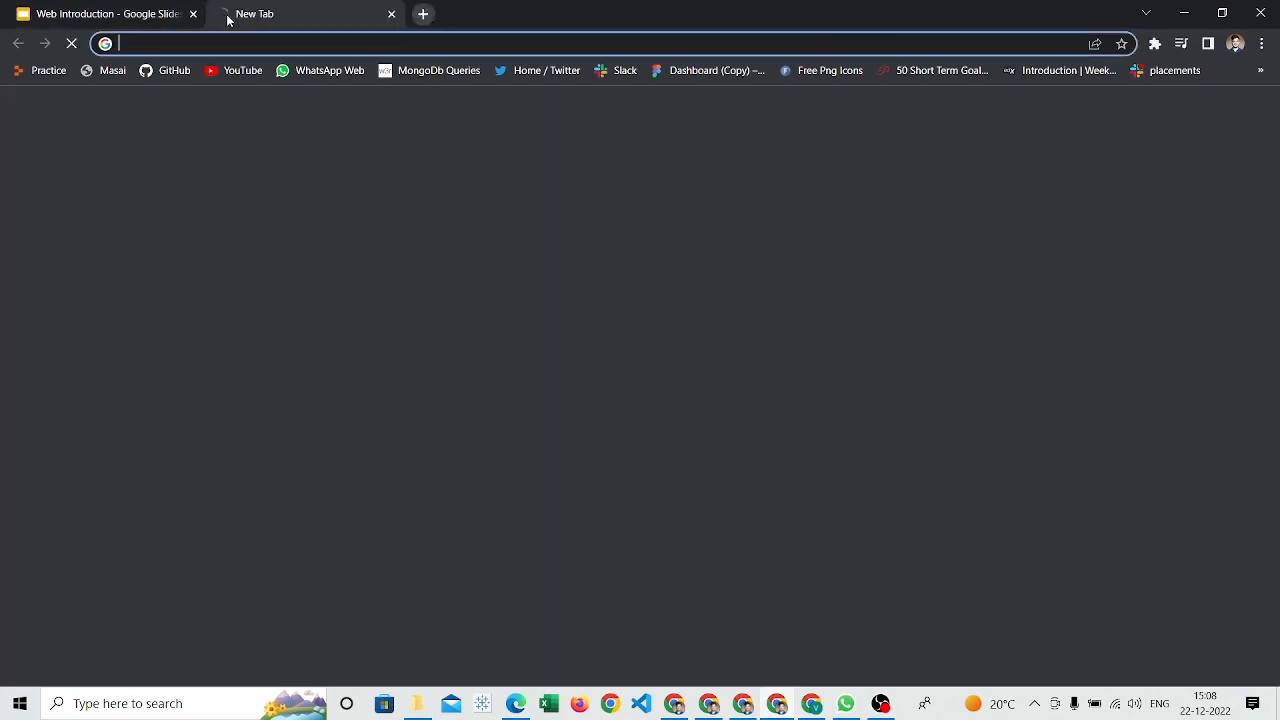
# Load flipkart.com, check its https address, and return to the Slides tab
pyautogui.write('flipkart.com')
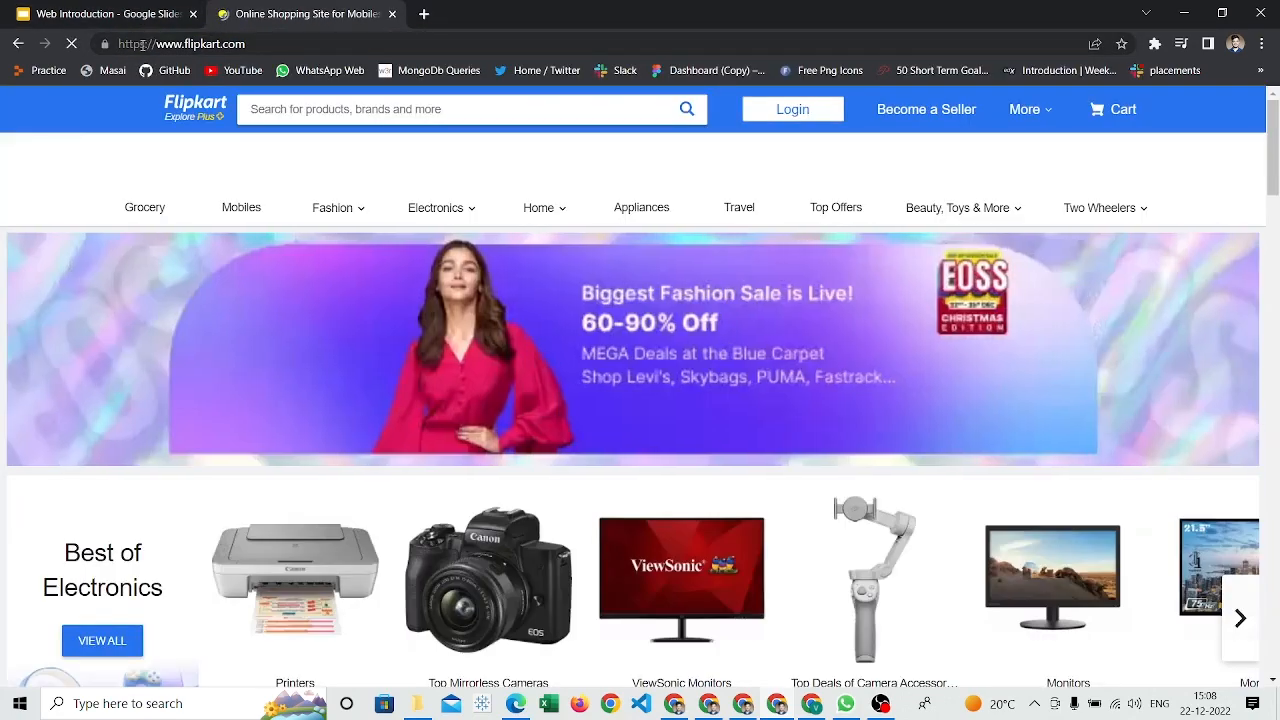
pyautogui.click(792, 109)
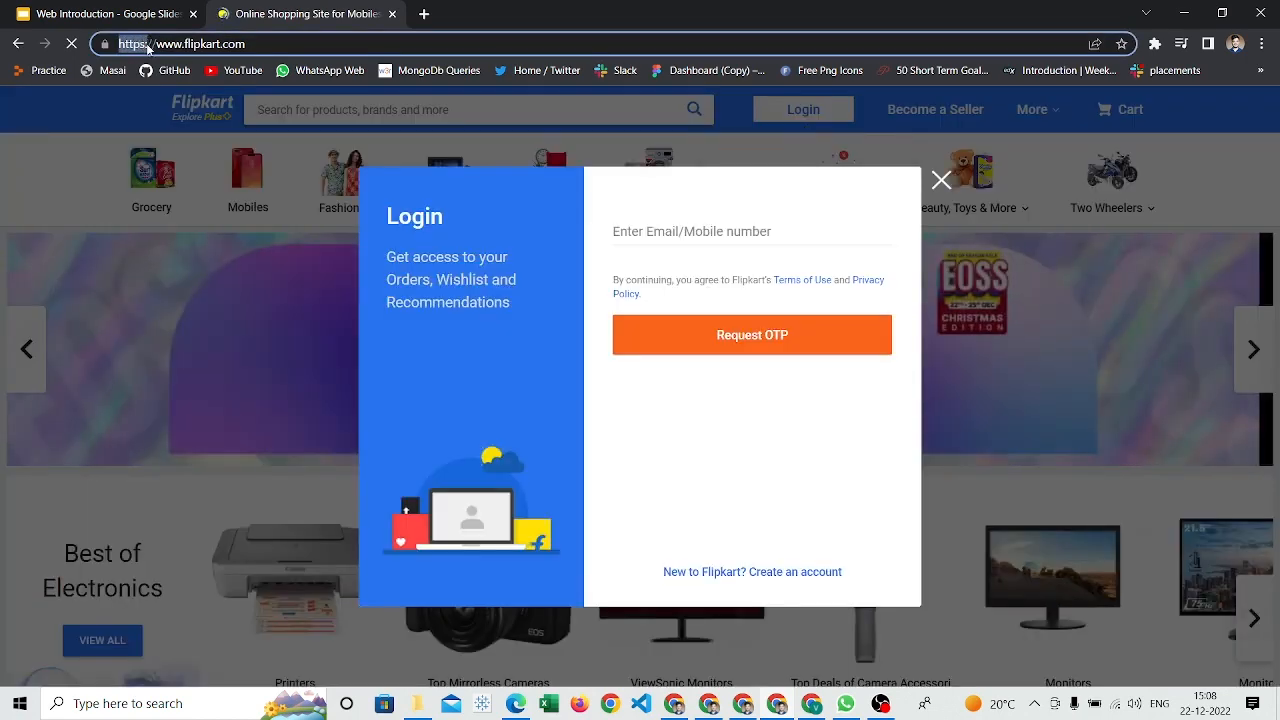
pyautogui.click(940, 179)
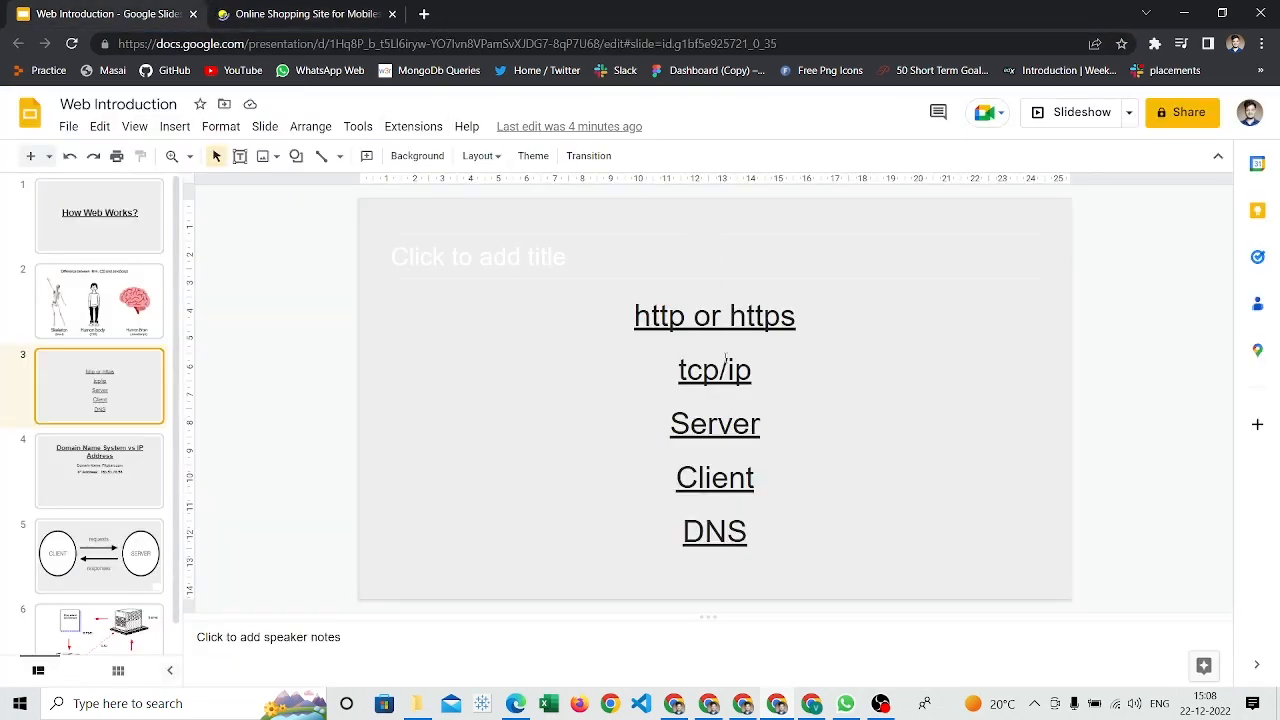
pyautogui.moveTo(1082, 112)
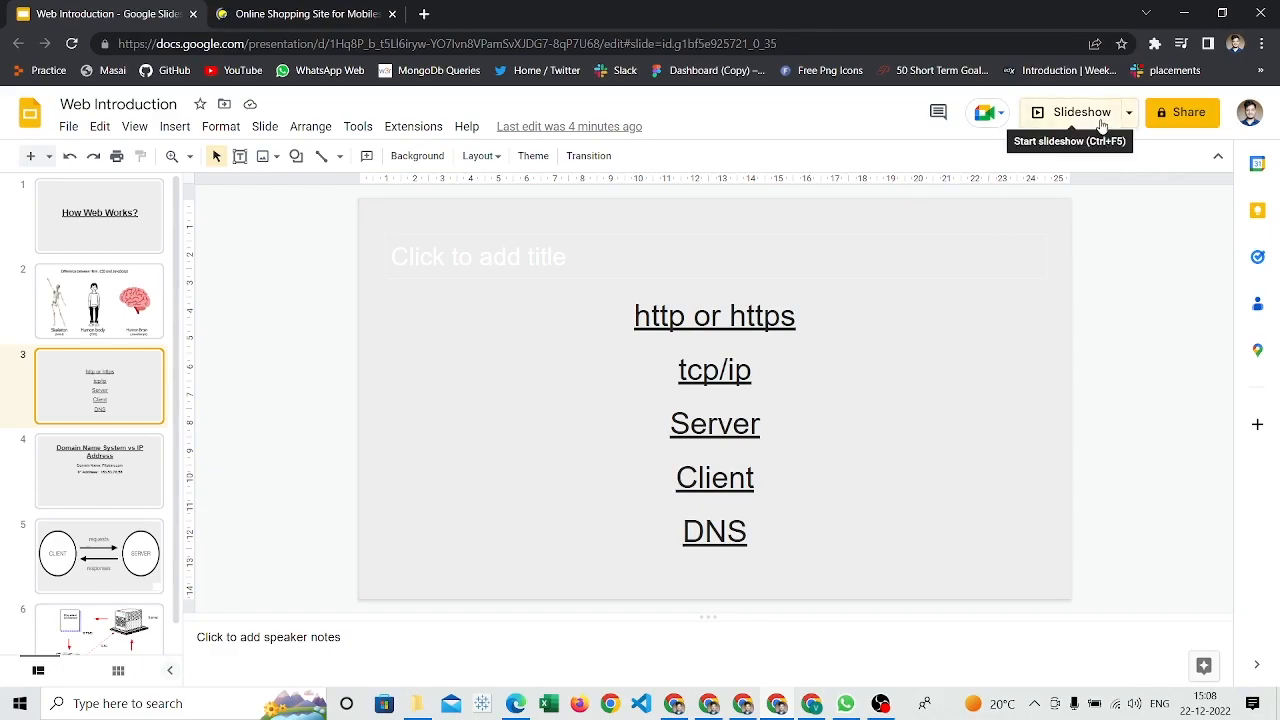
# Start the slideshow from slide 3 with http/https, tcp/ip, Server, Client and DNS
pyautogui.click(1072, 112)
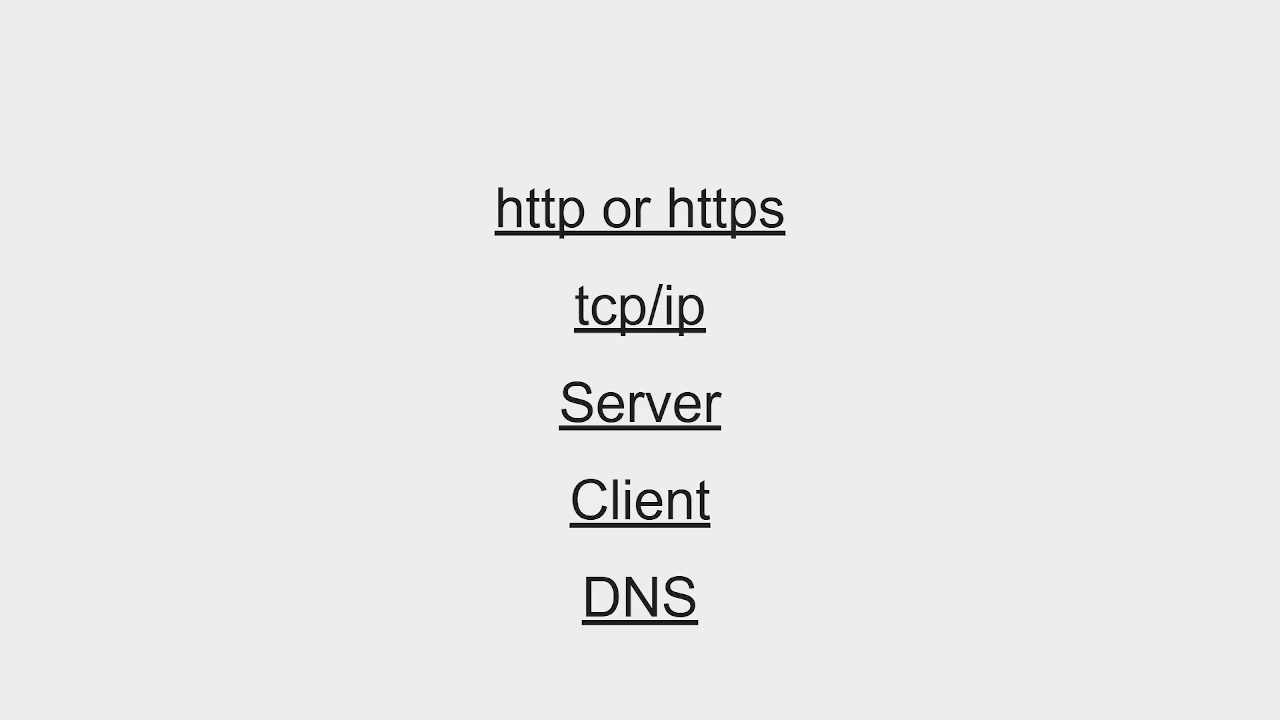
pyautogui.moveTo(1102, 127)
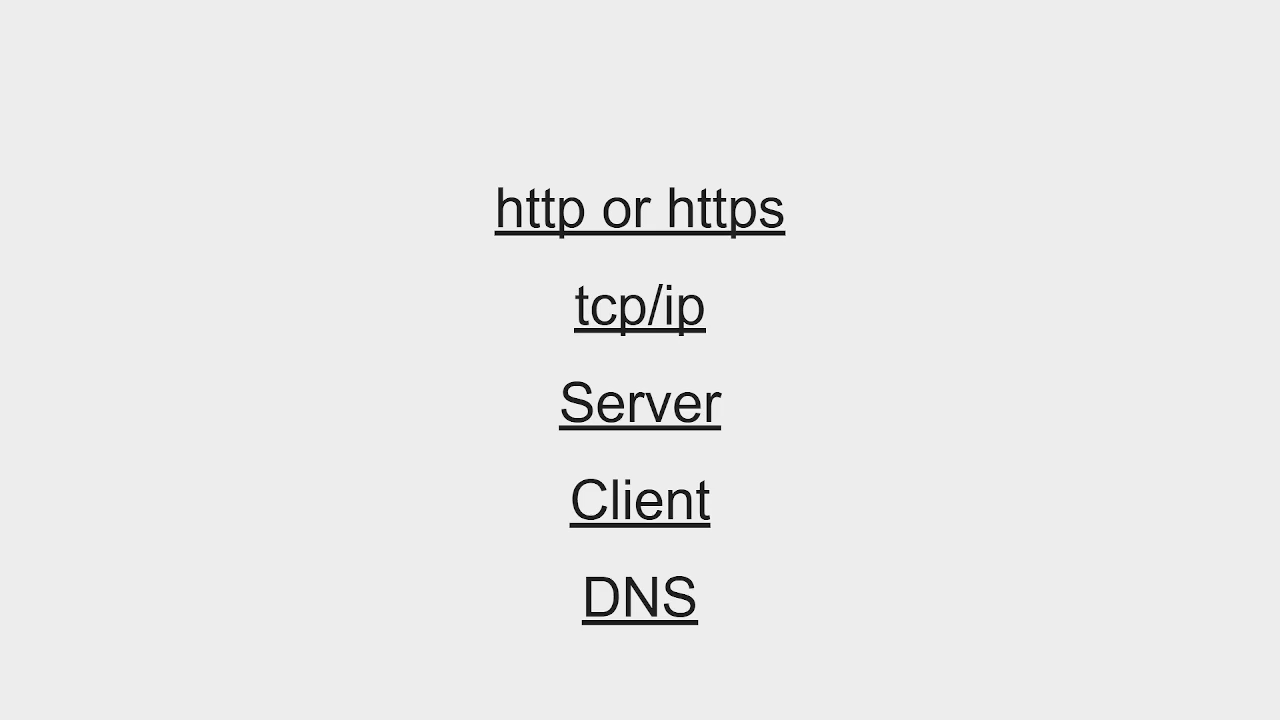
pyautogui.moveTo(1101, 128)
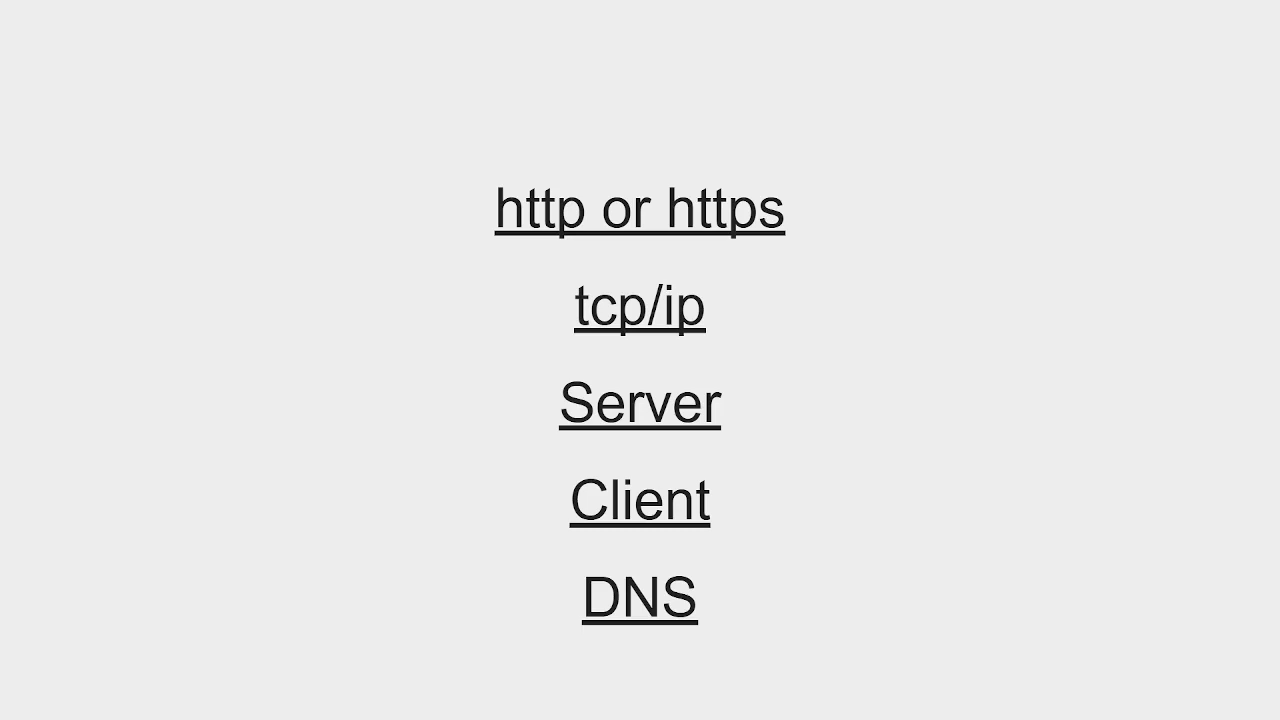
pyautogui.moveTo(1102, 129)
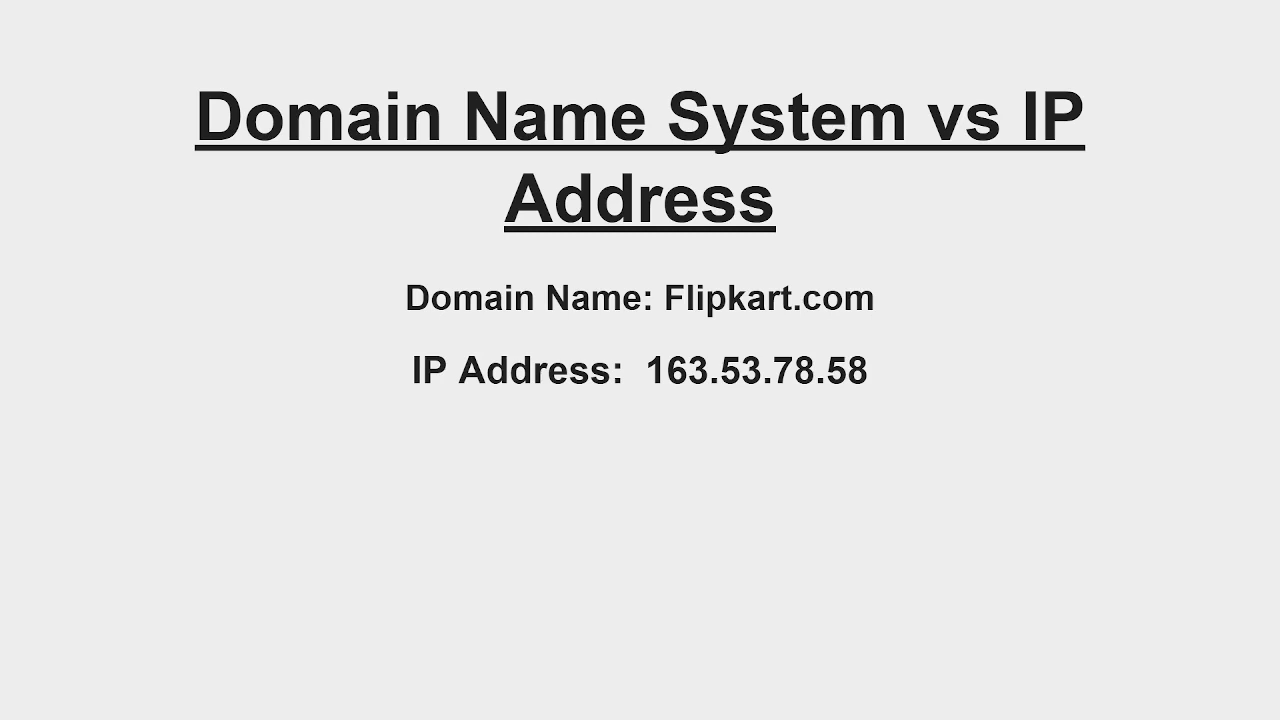
pyautogui.moveTo(1102, 132)
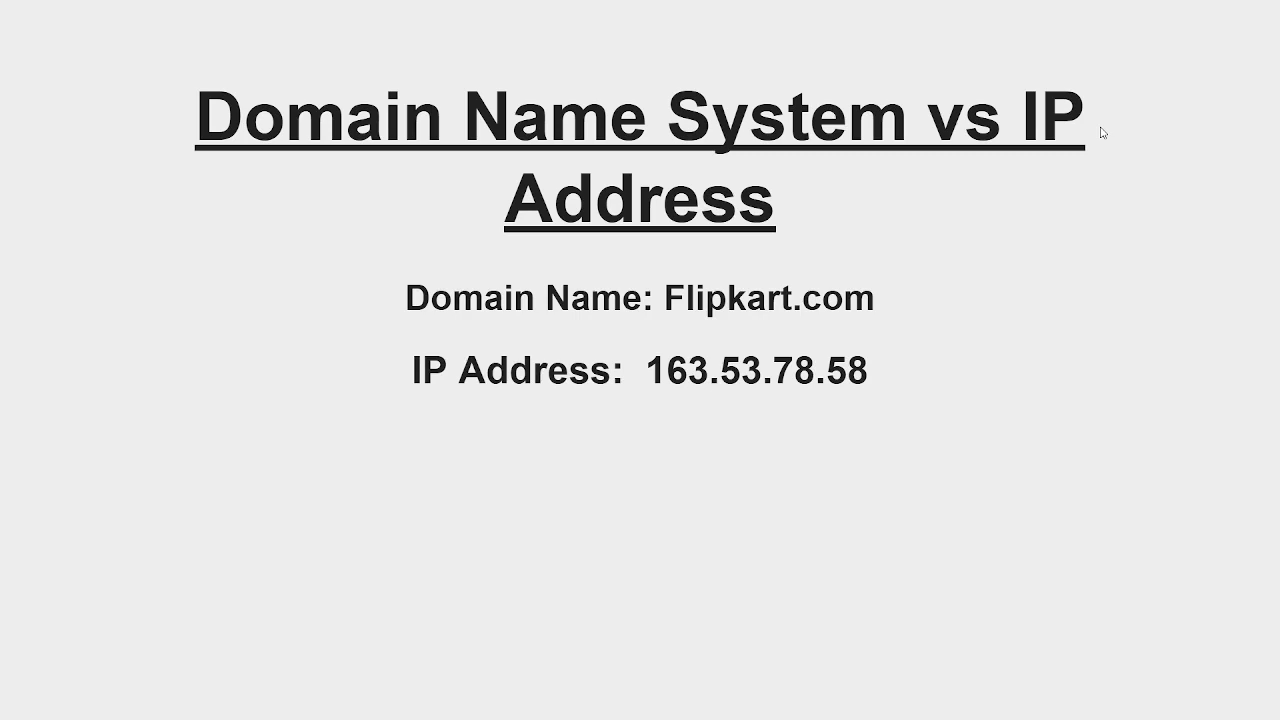
pyautogui.moveTo(1102, 131)
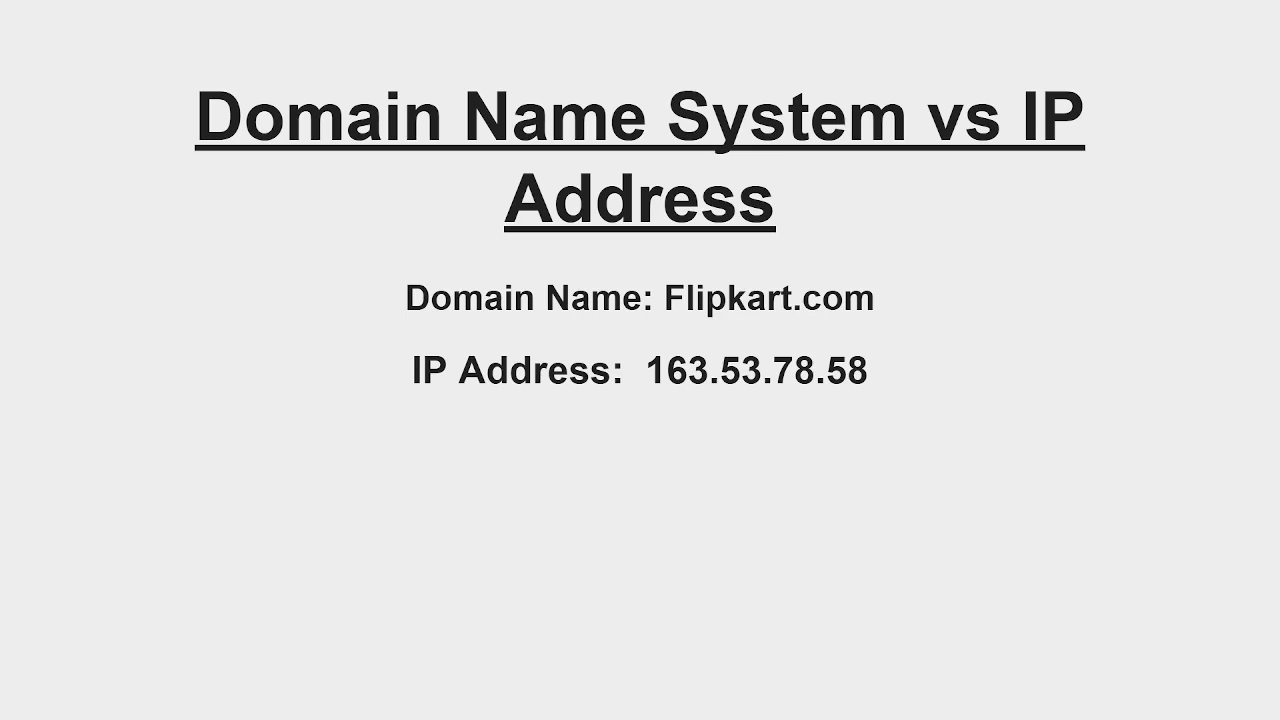
pyautogui.moveTo(1102, 133)
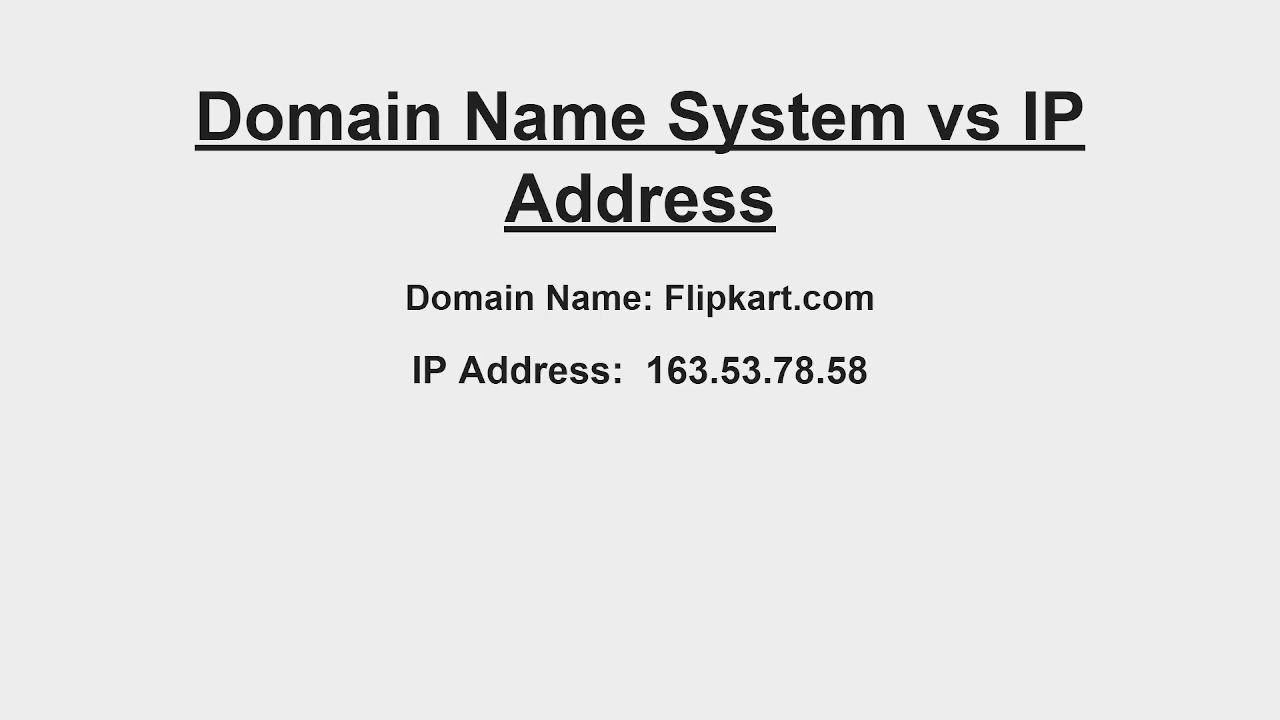
pyautogui.moveTo(1101, 134)
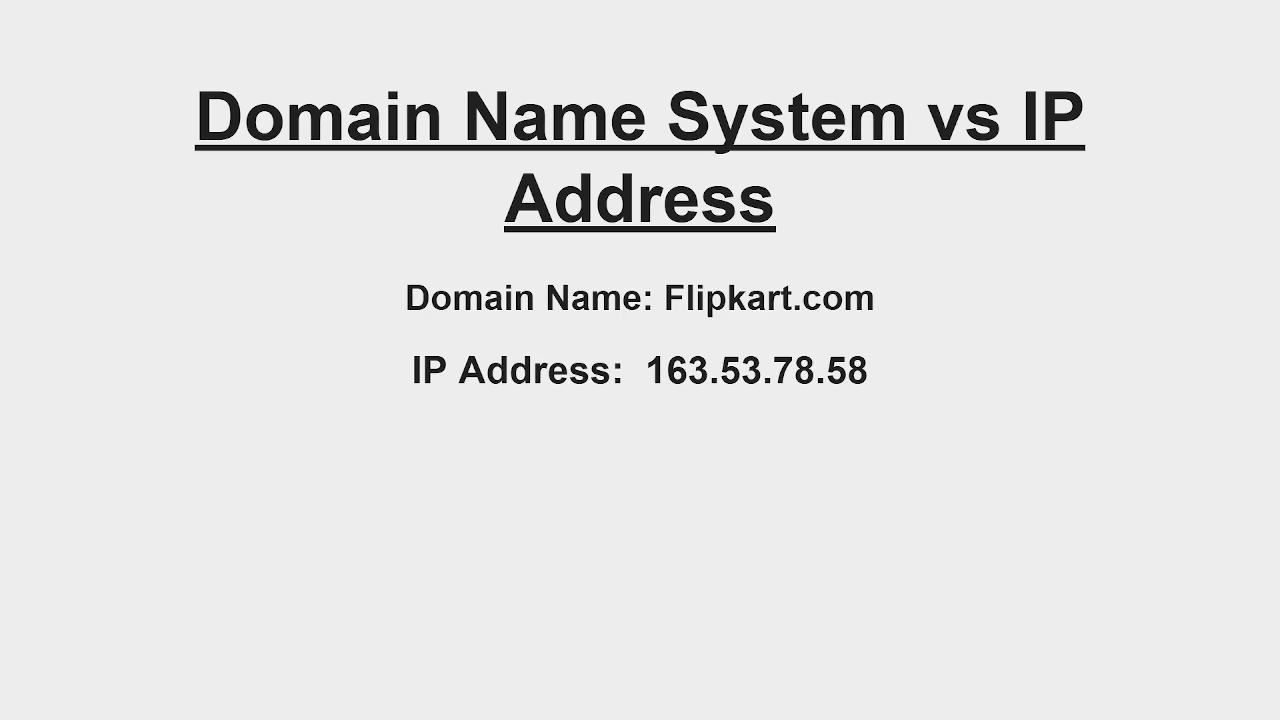
pyautogui.moveTo(1100, 135)
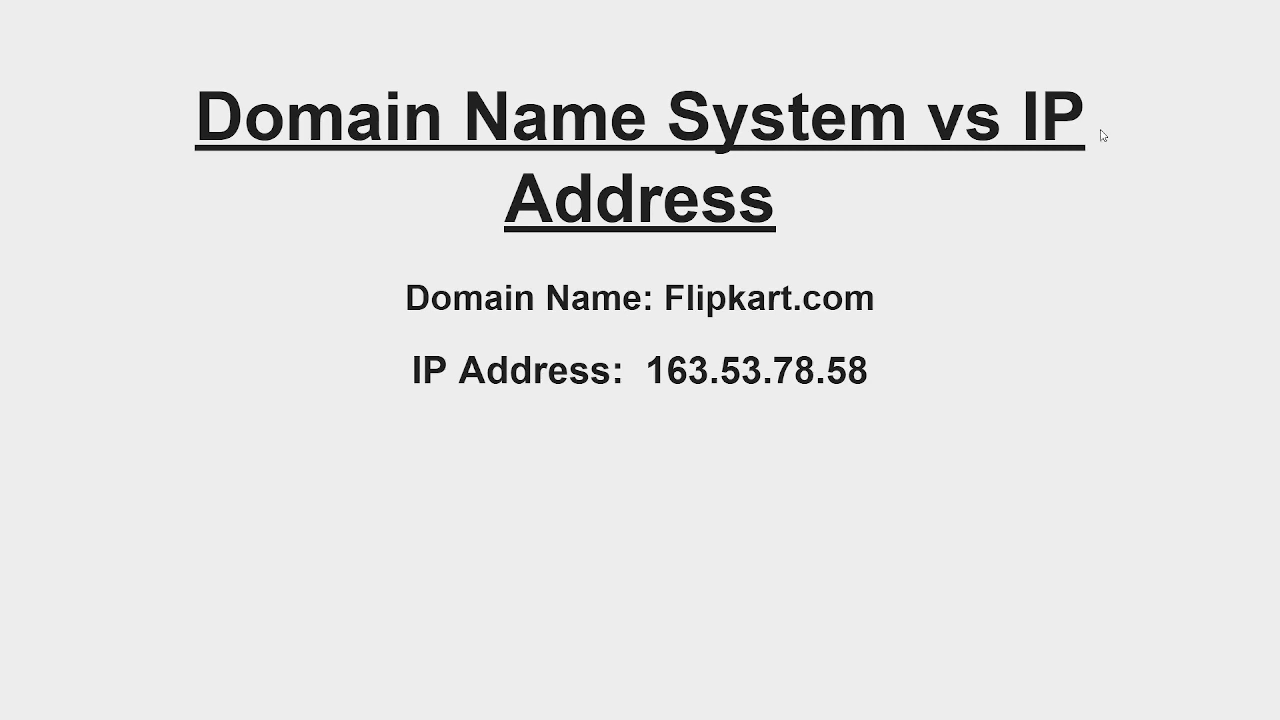
pyautogui.moveTo(667, 313)
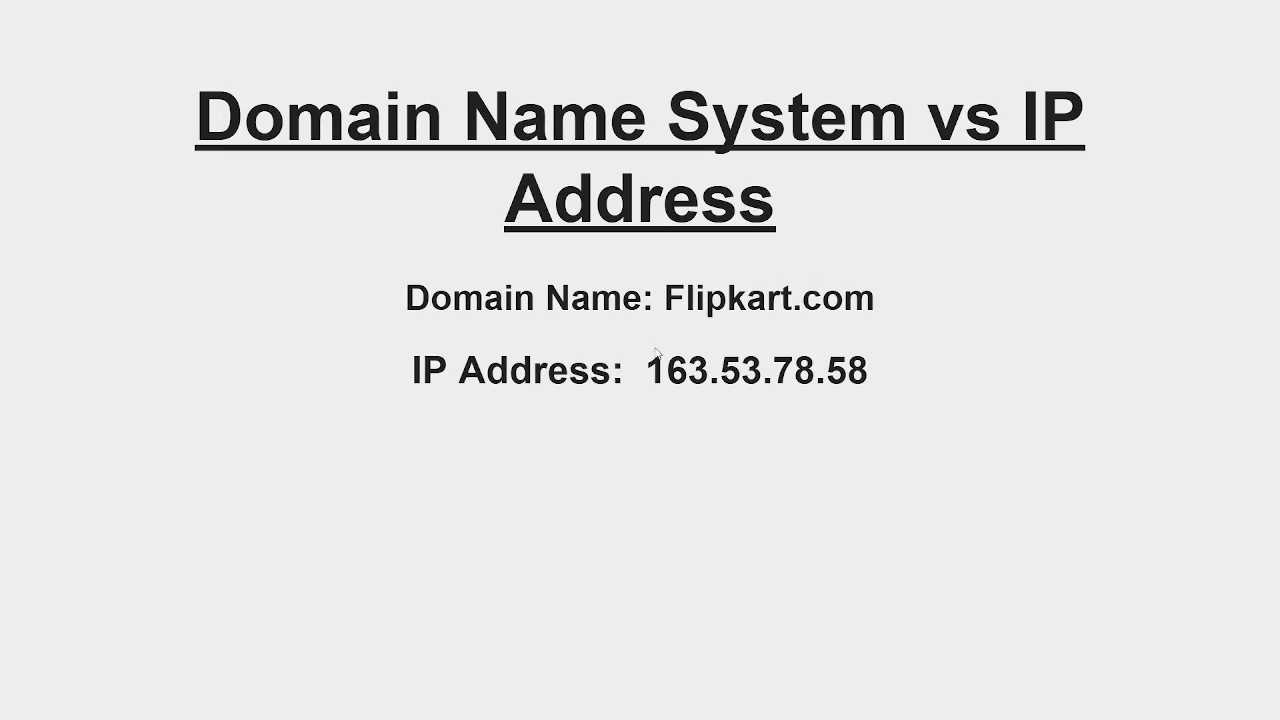
pyautogui.moveTo(757, 391)
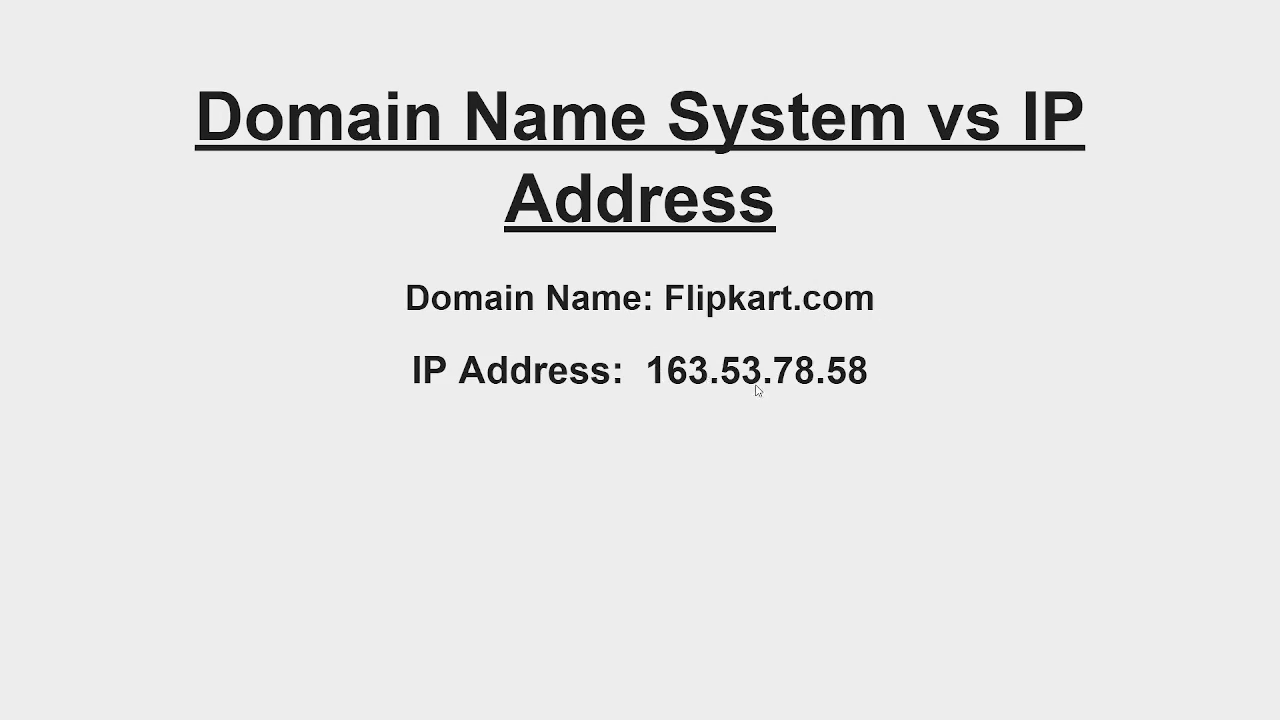
pyautogui.moveTo(908, 390)
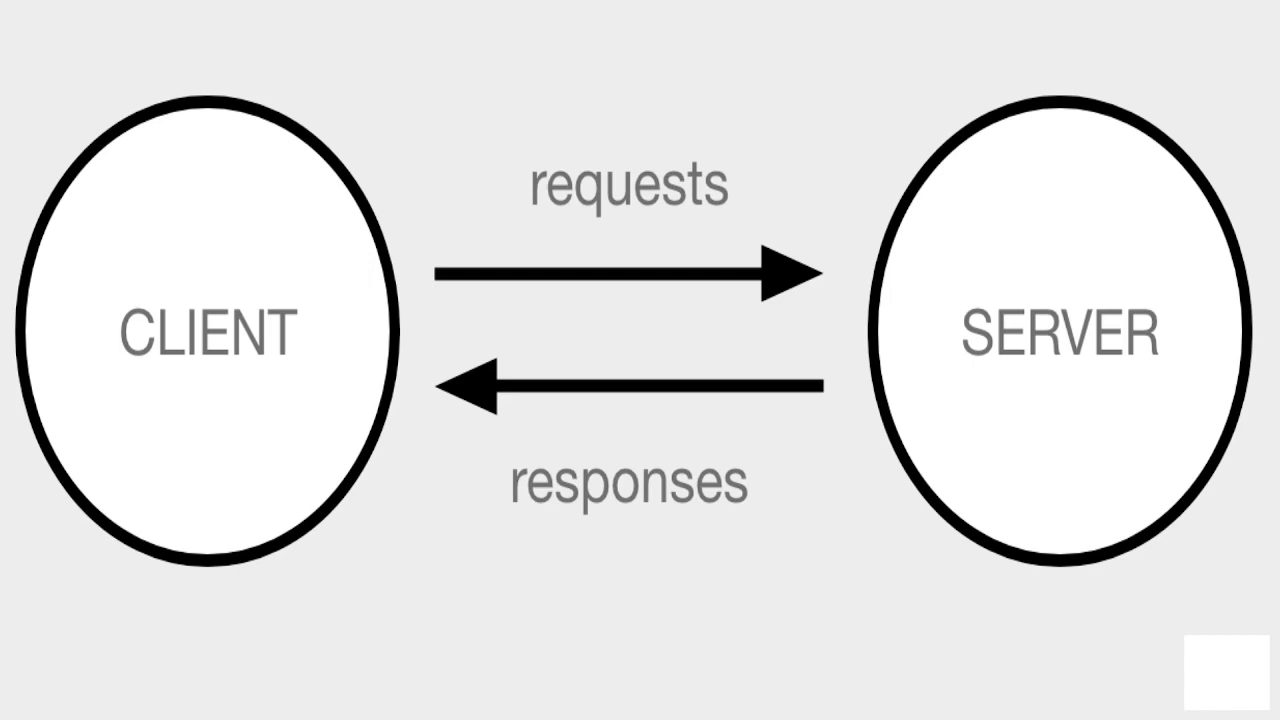
pyautogui.moveTo(594, 318)
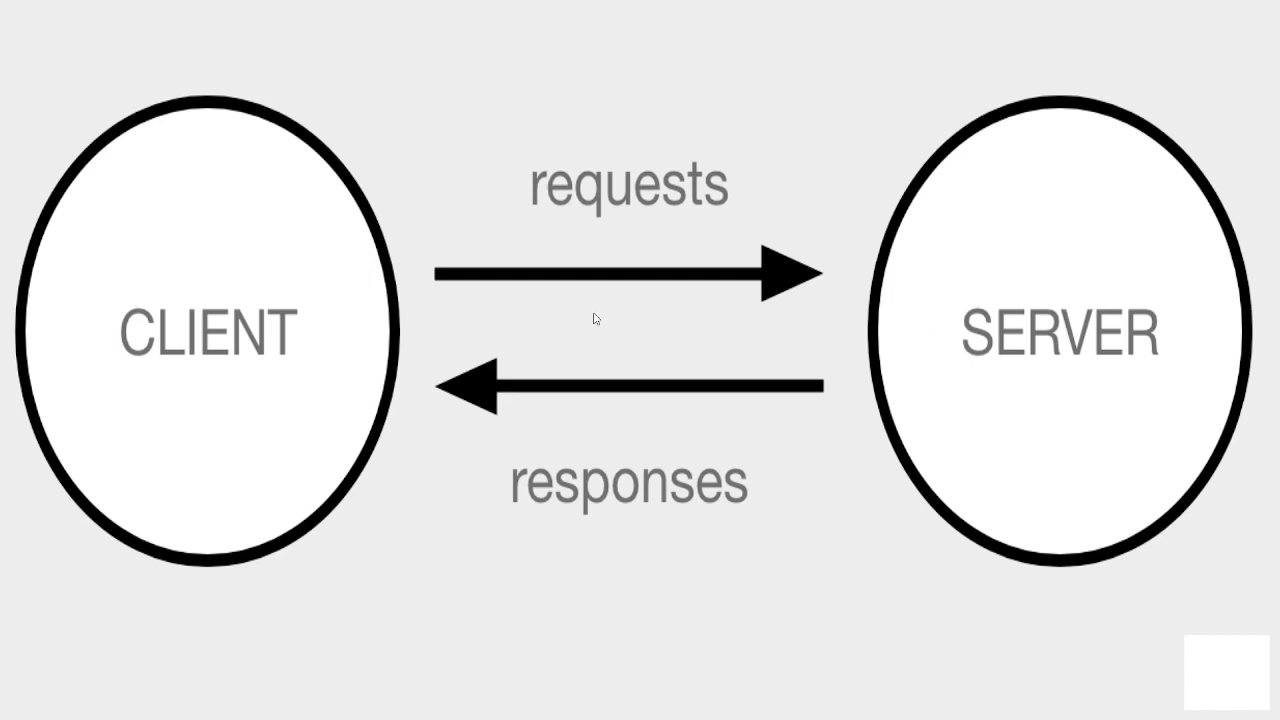
pyautogui.moveTo(350, 240)
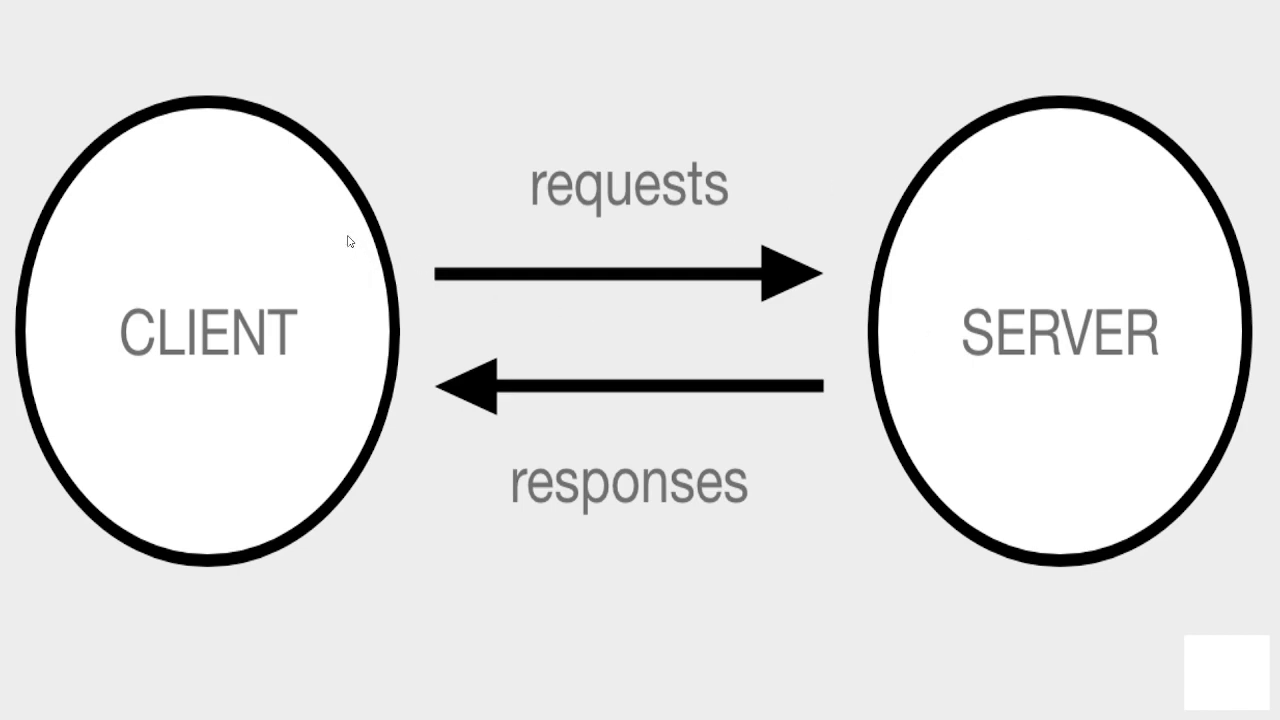
pyautogui.moveTo(470, 182)
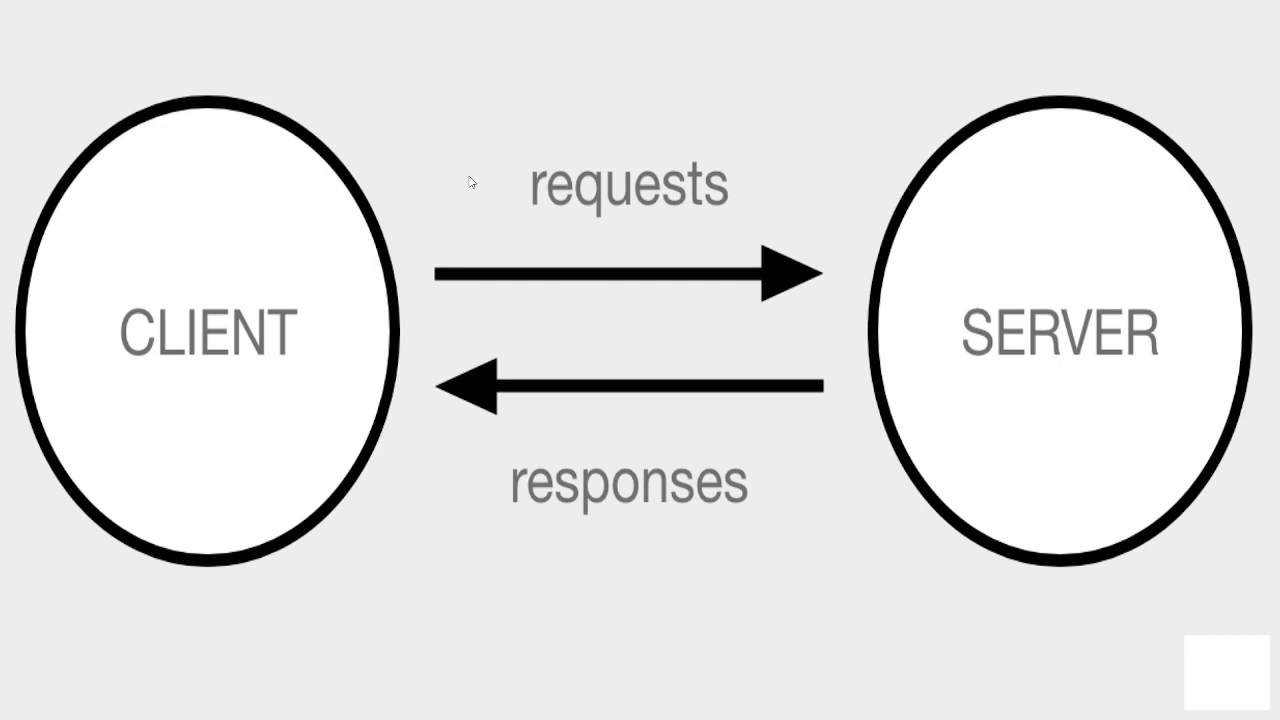
pyautogui.moveTo(545, 160)
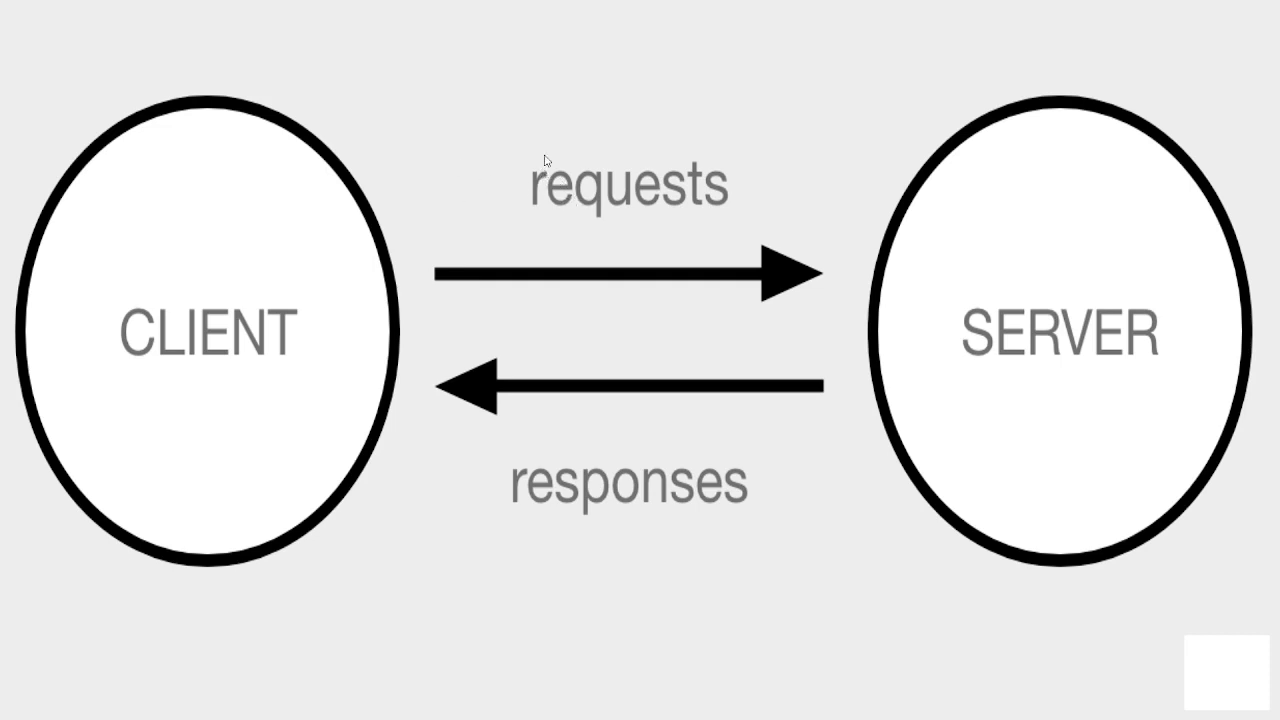
pyautogui.moveTo(889, 214)
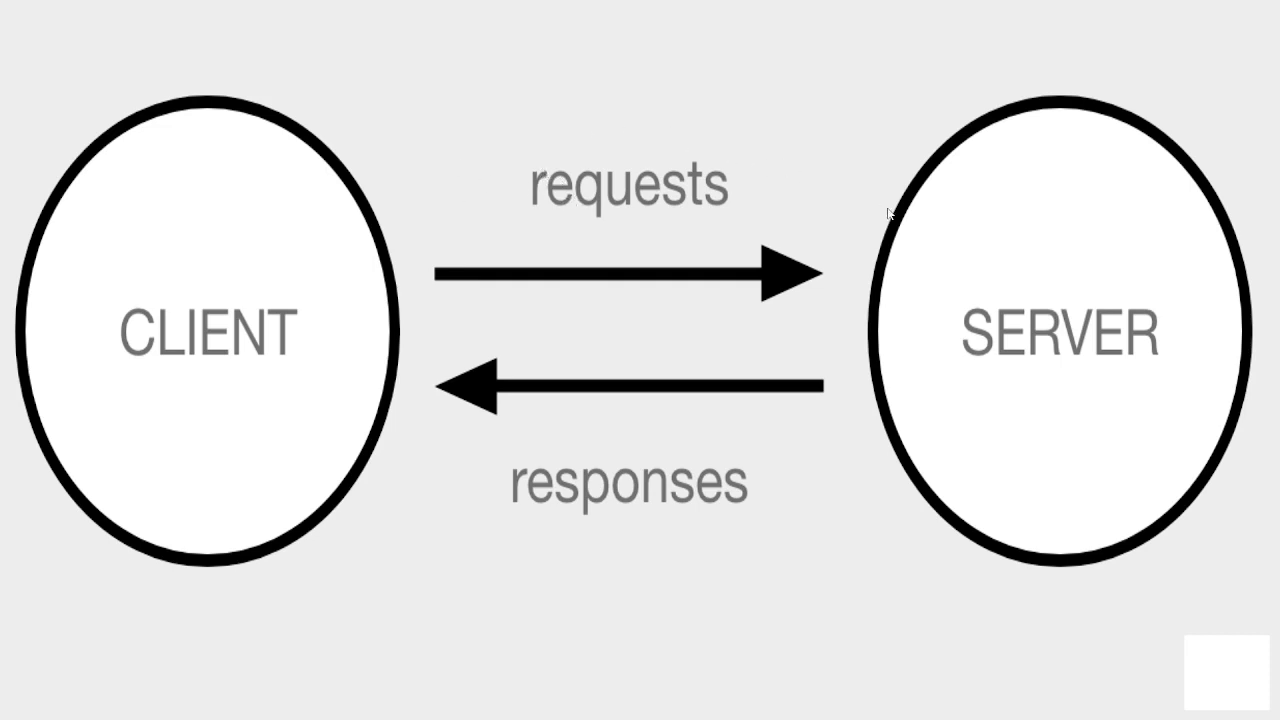
pyautogui.moveTo(845, 187)
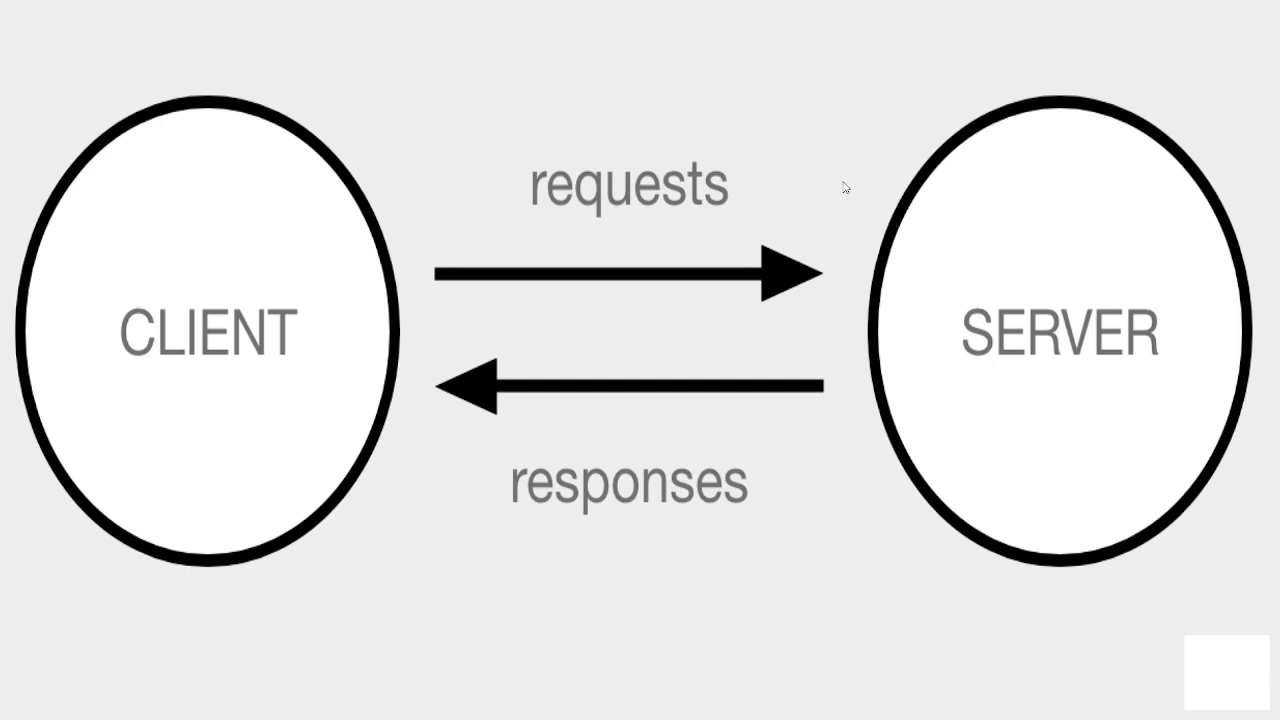
pyautogui.moveTo(931, 464)
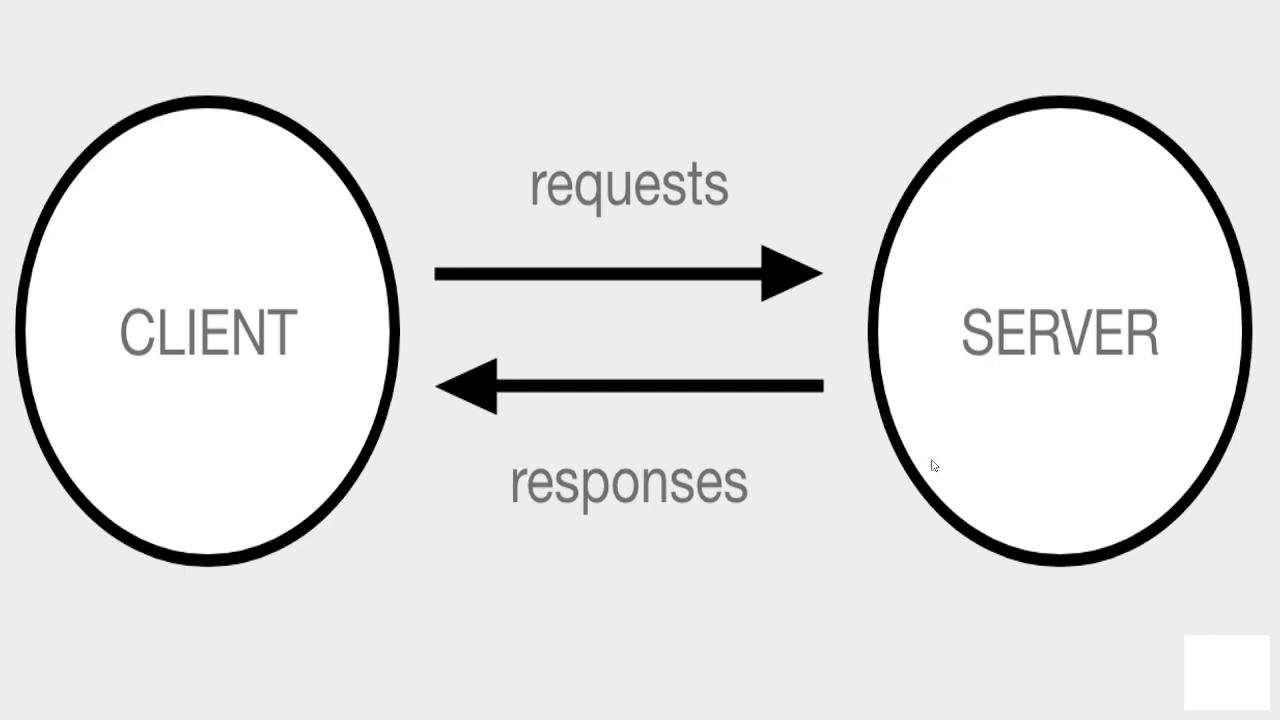
pyautogui.moveTo(1169, 366)
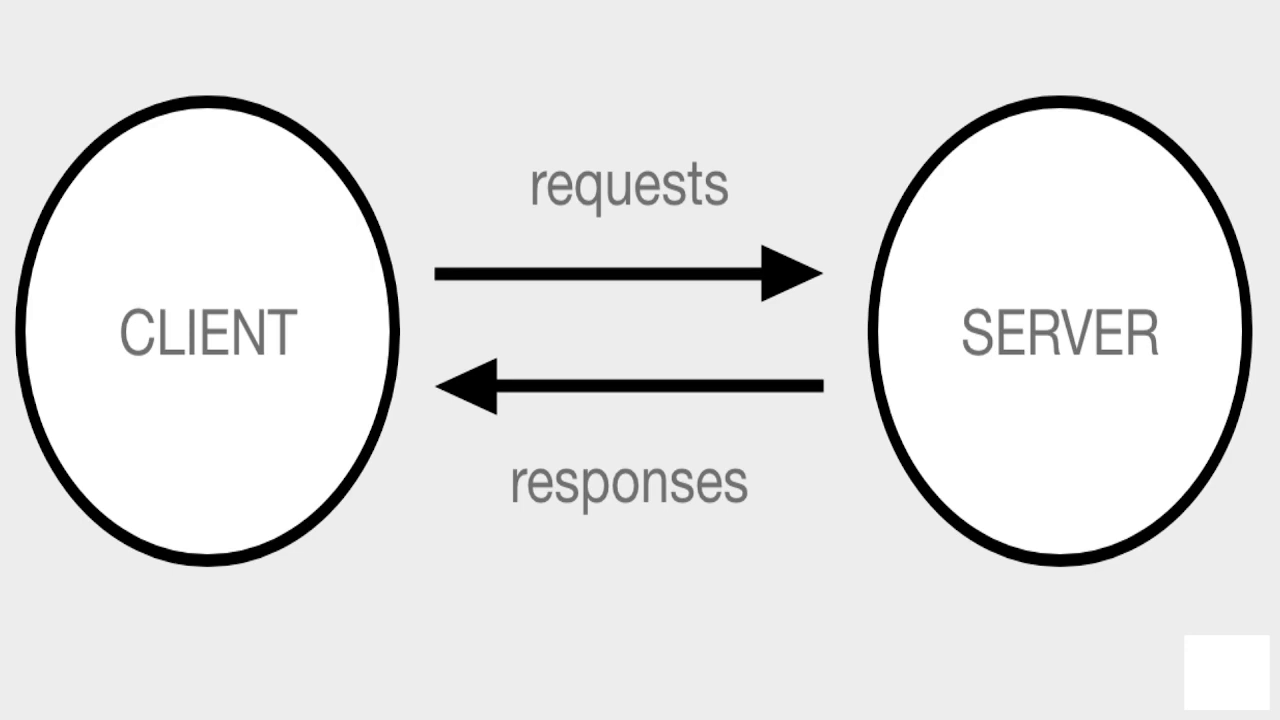
pyautogui.moveTo(952, 255)
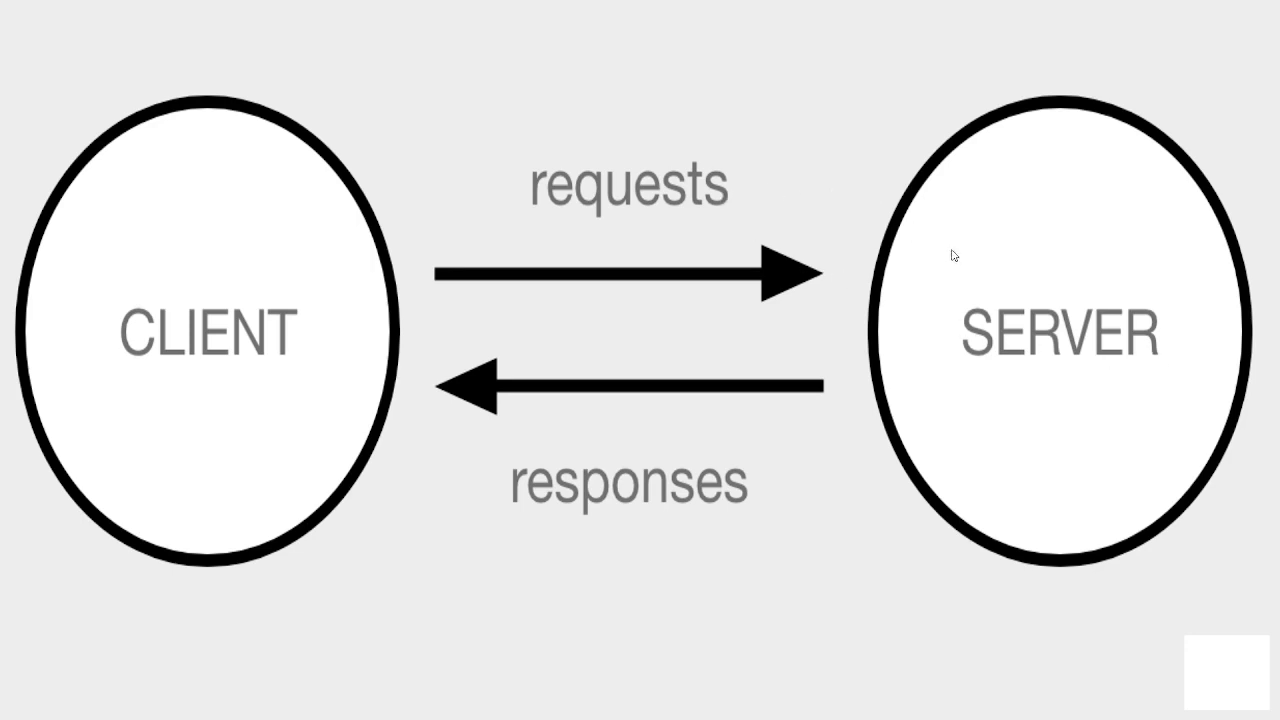
pyautogui.moveTo(981, 288)
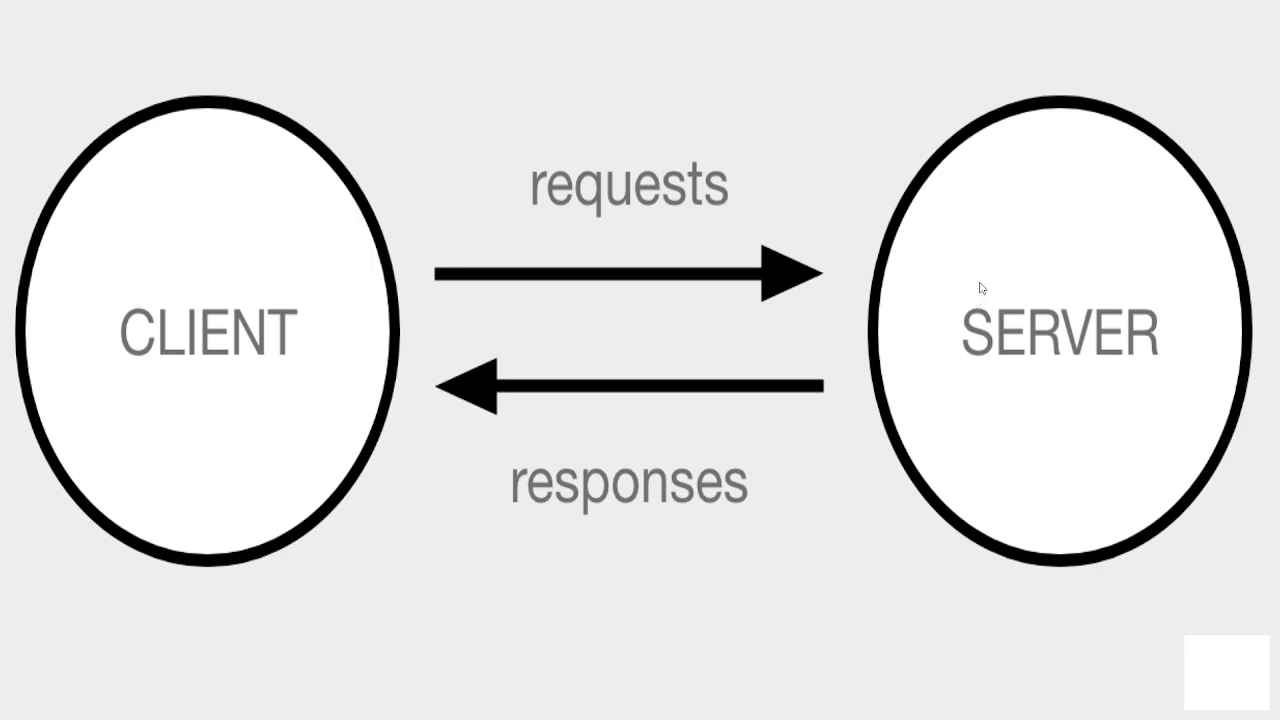
pyautogui.moveTo(836, 527)
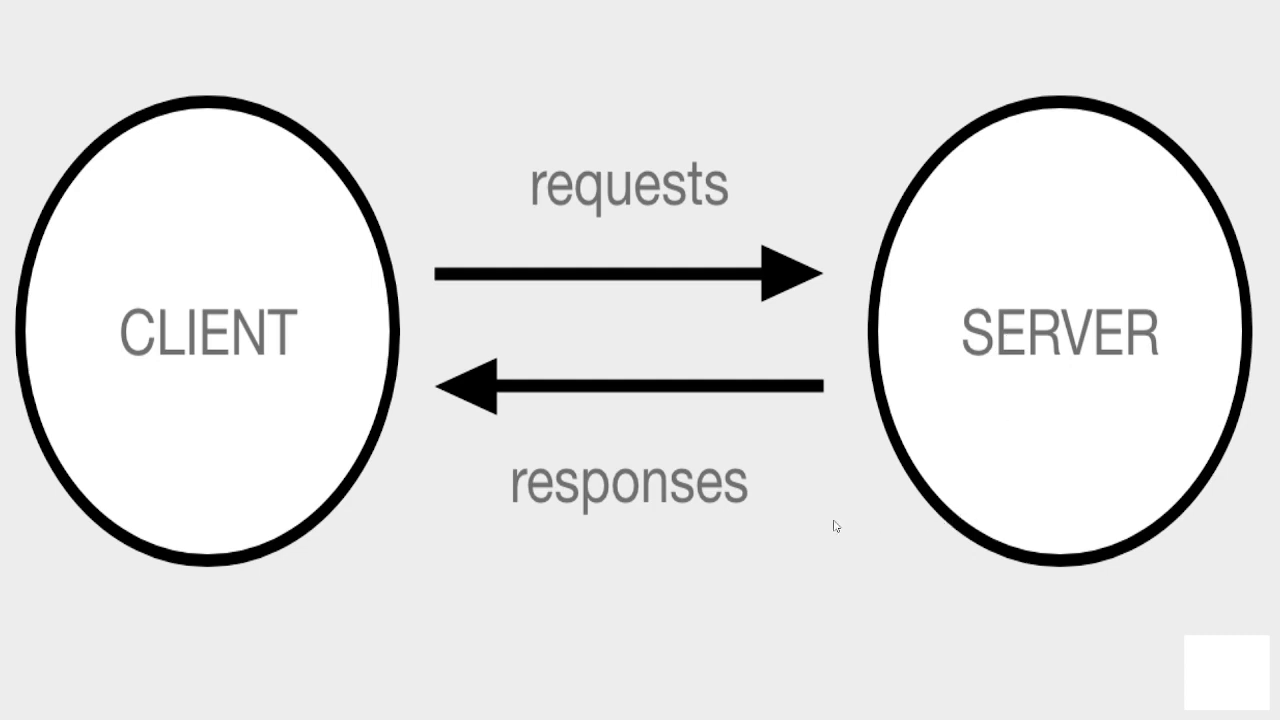
pyautogui.moveTo(961, 272)
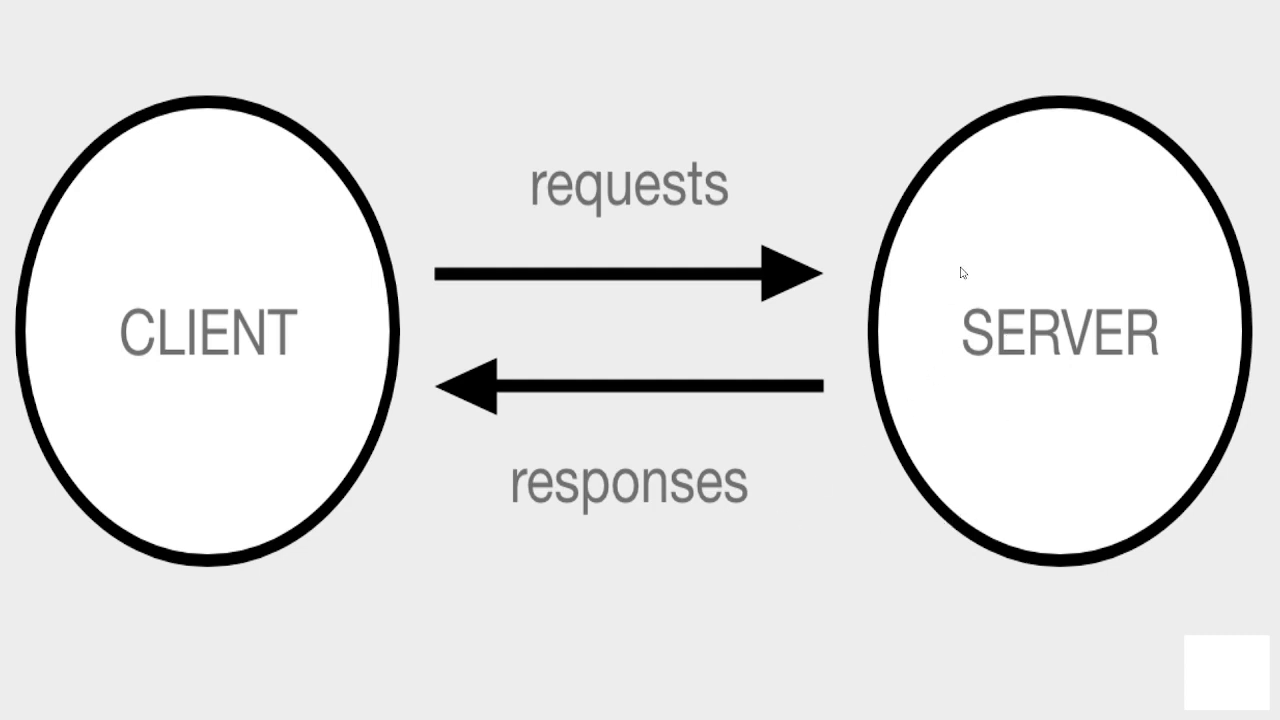
pyautogui.moveTo(913, 267)
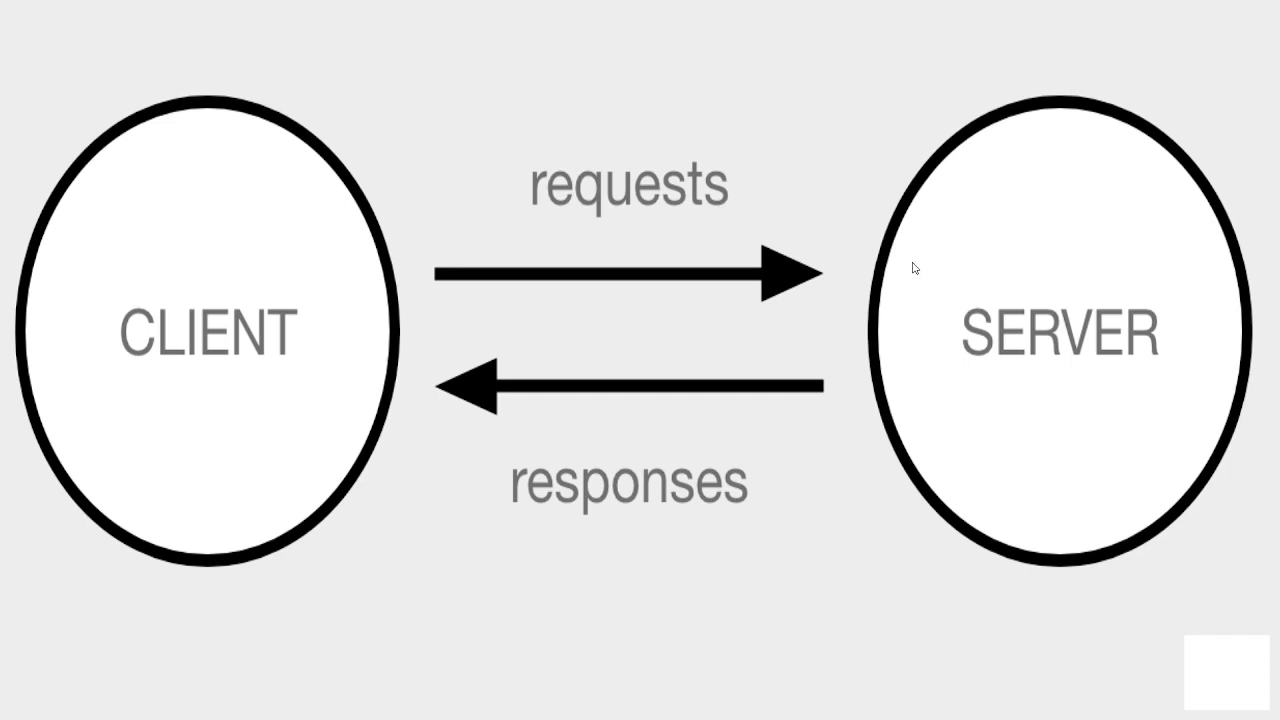
pyautogui.moveTo(987, 267)
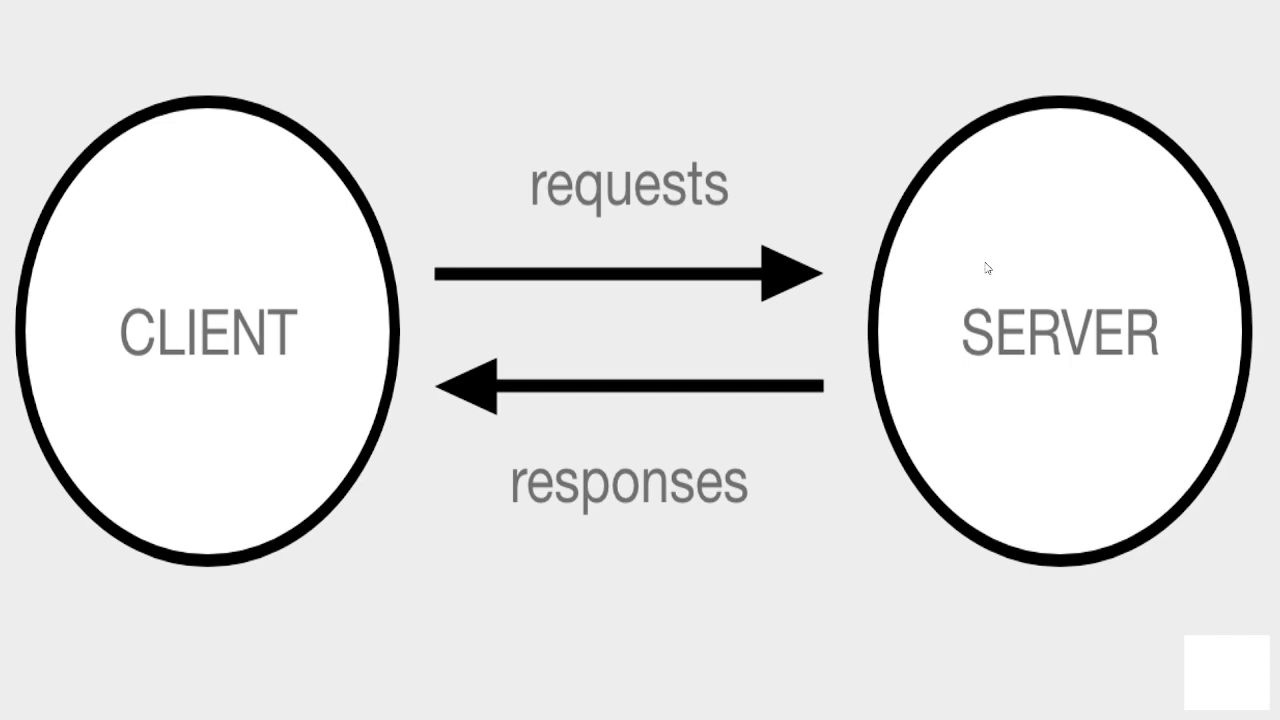
pyautogui.moveTo(995, 272)
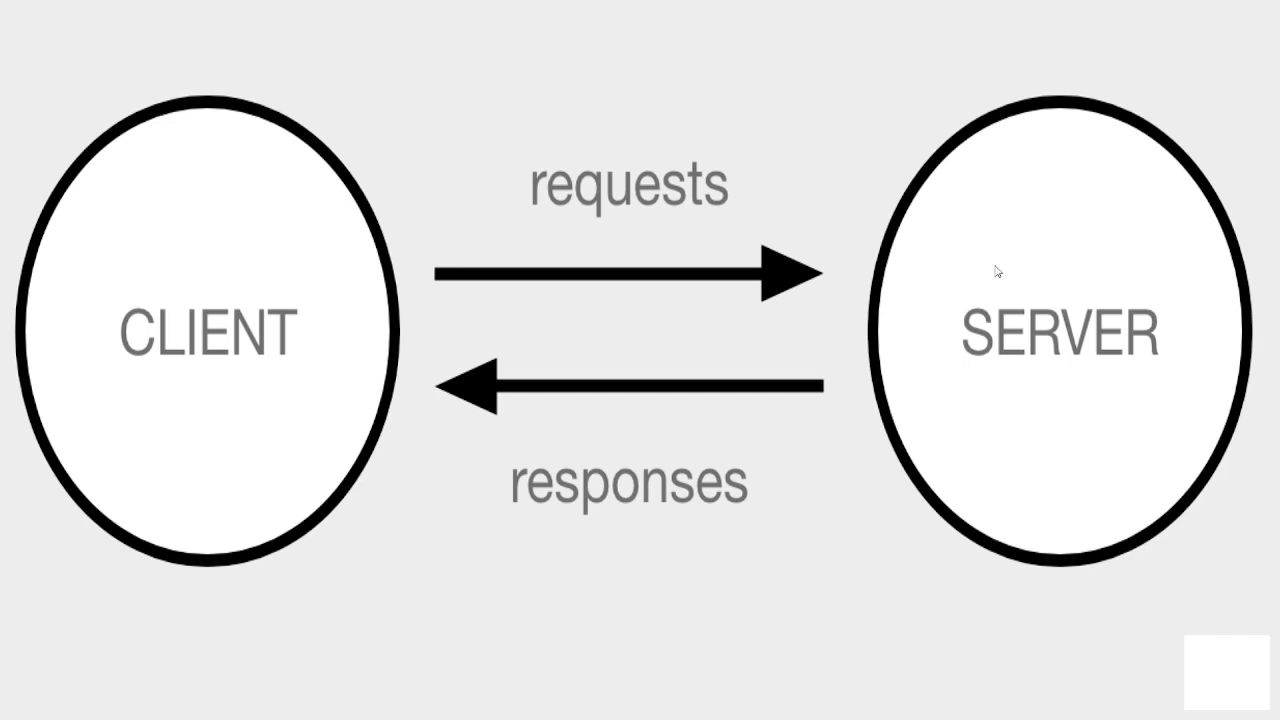
pyautogui.moveTo(410, 423)
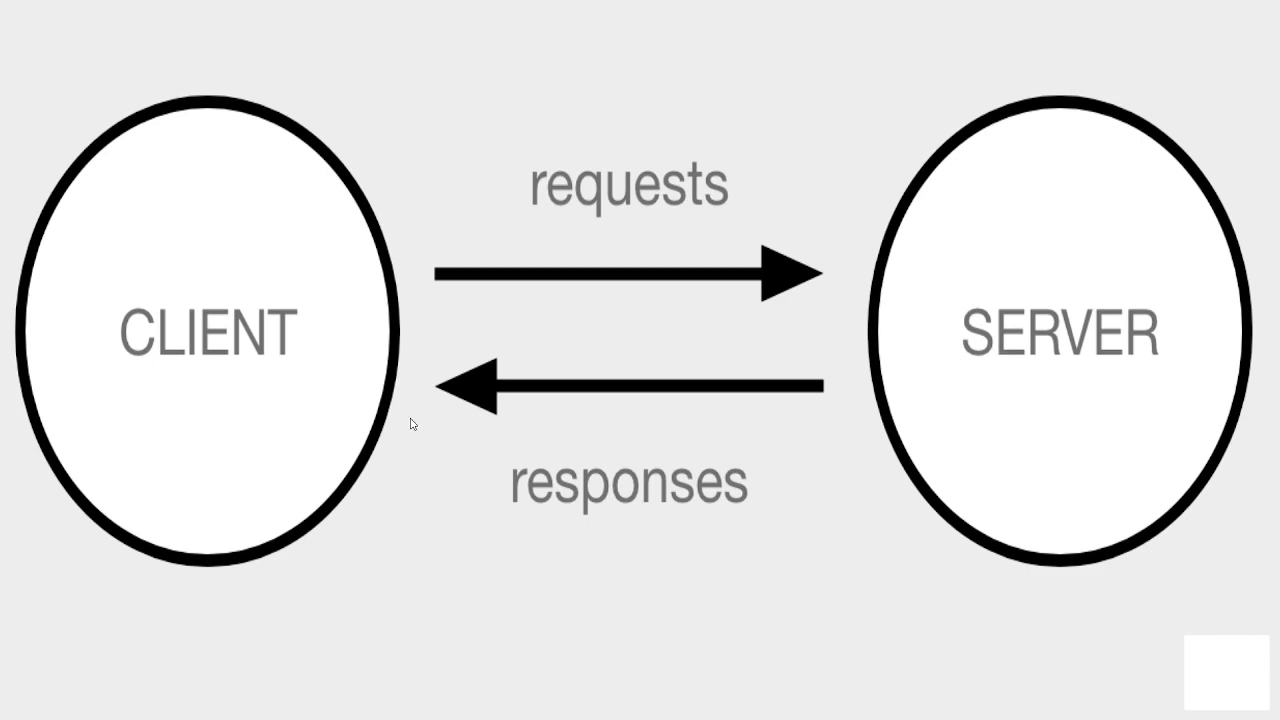
pyautogui.moveTo(343, 366)
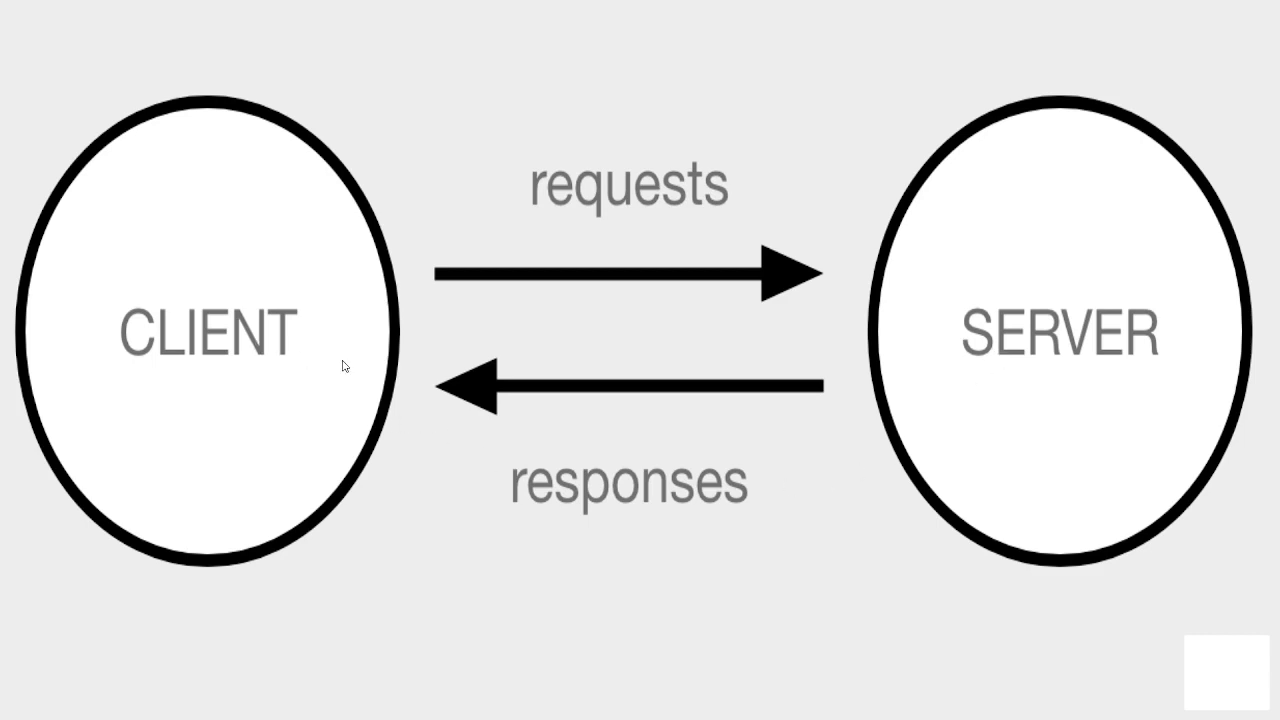
pyautogui.moveTo(397, 214)
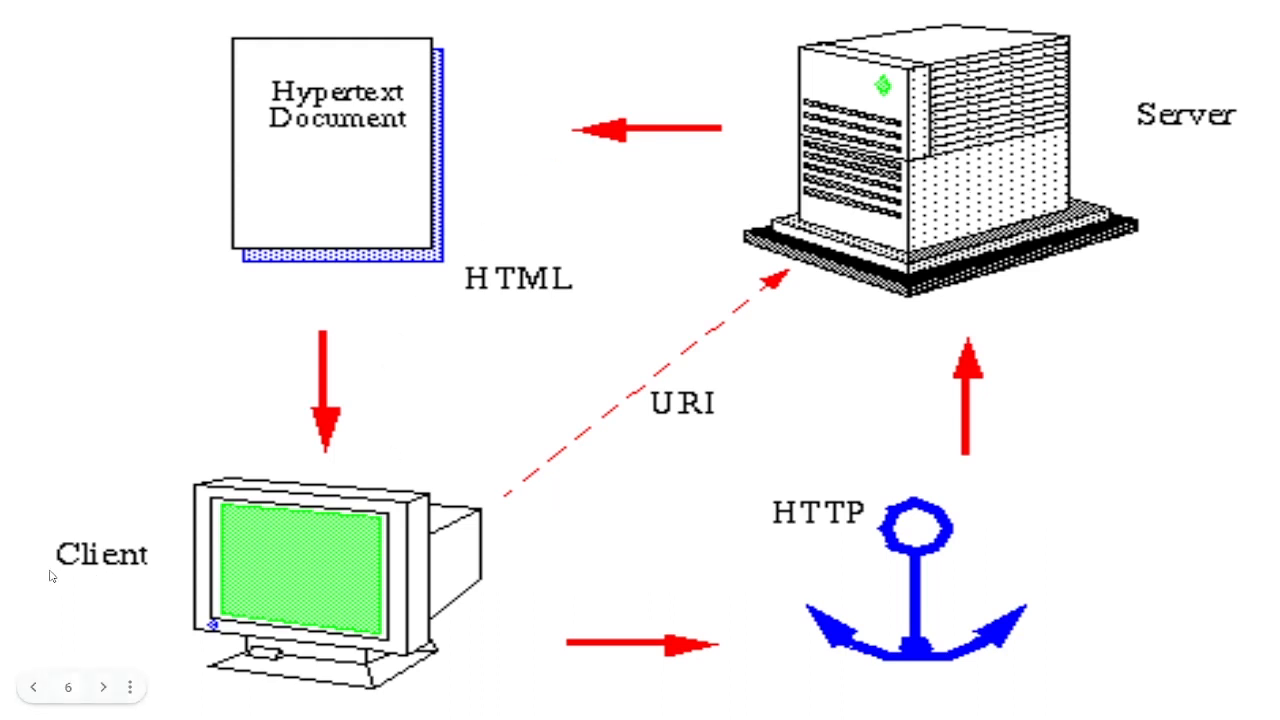
pyautogui.moveTo(750, 475)
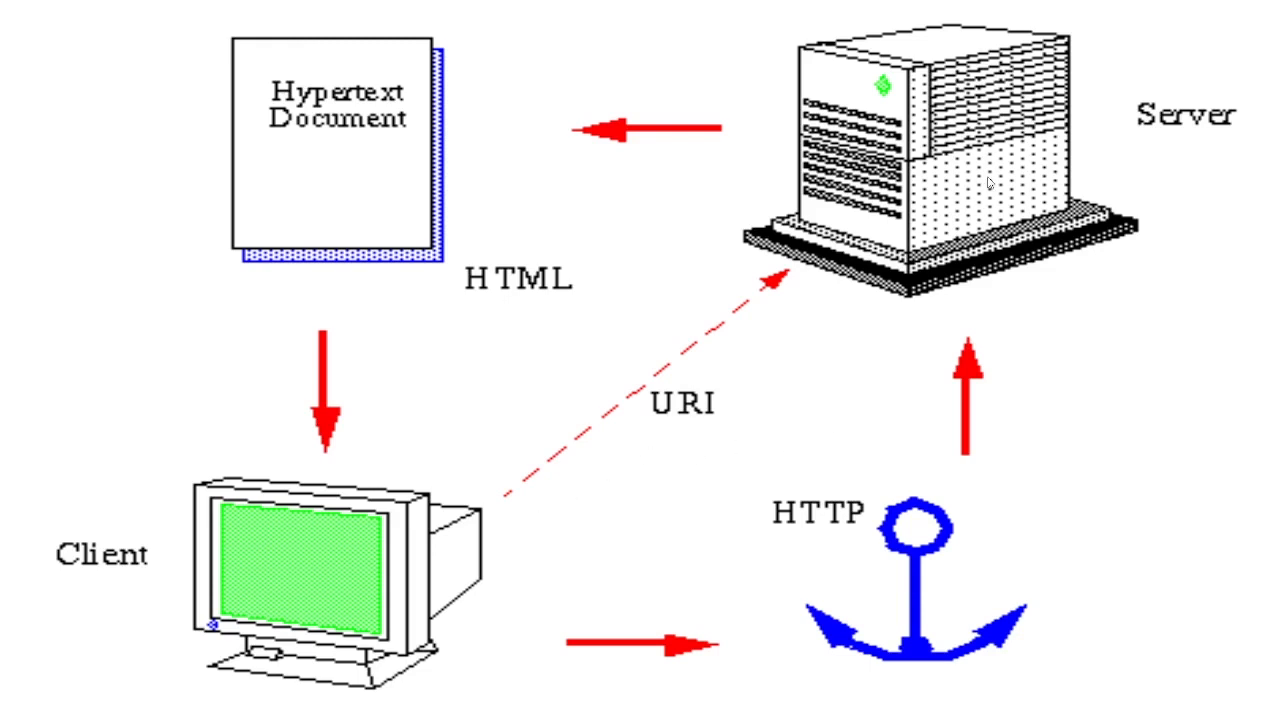
pyautogui.moveTo(760, 167)
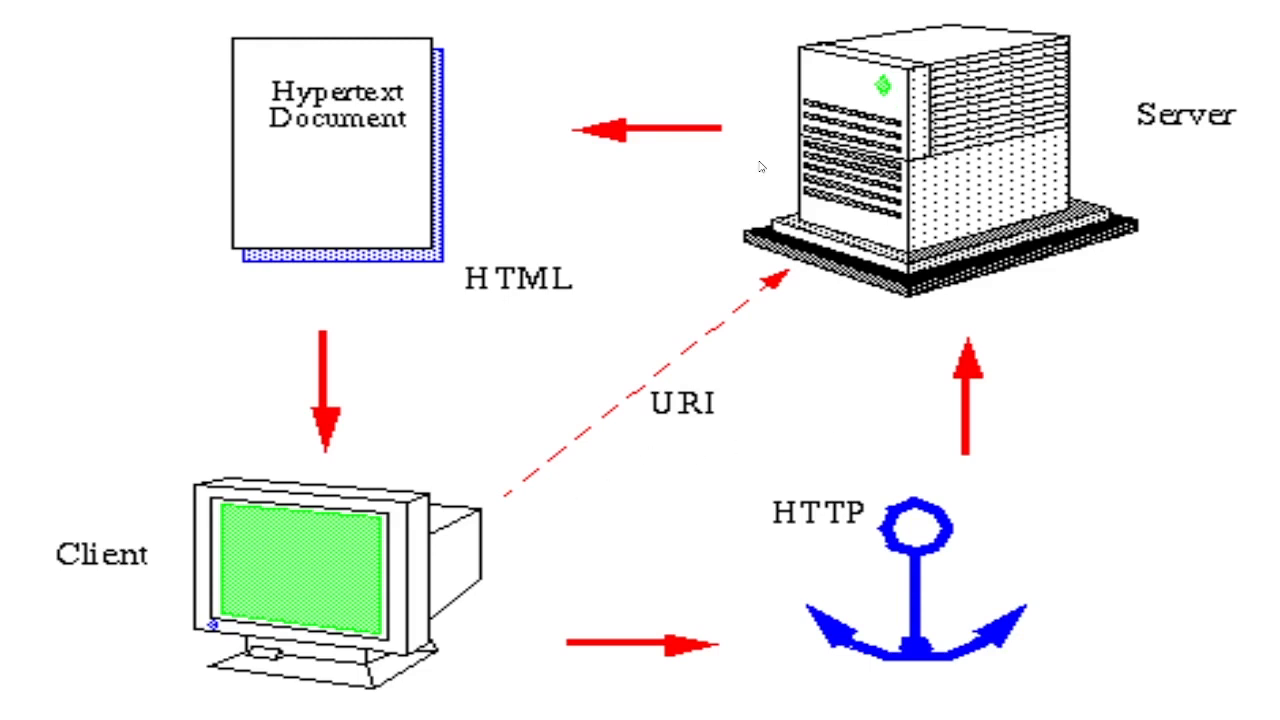
pyautogui.moveTo(335, 155)
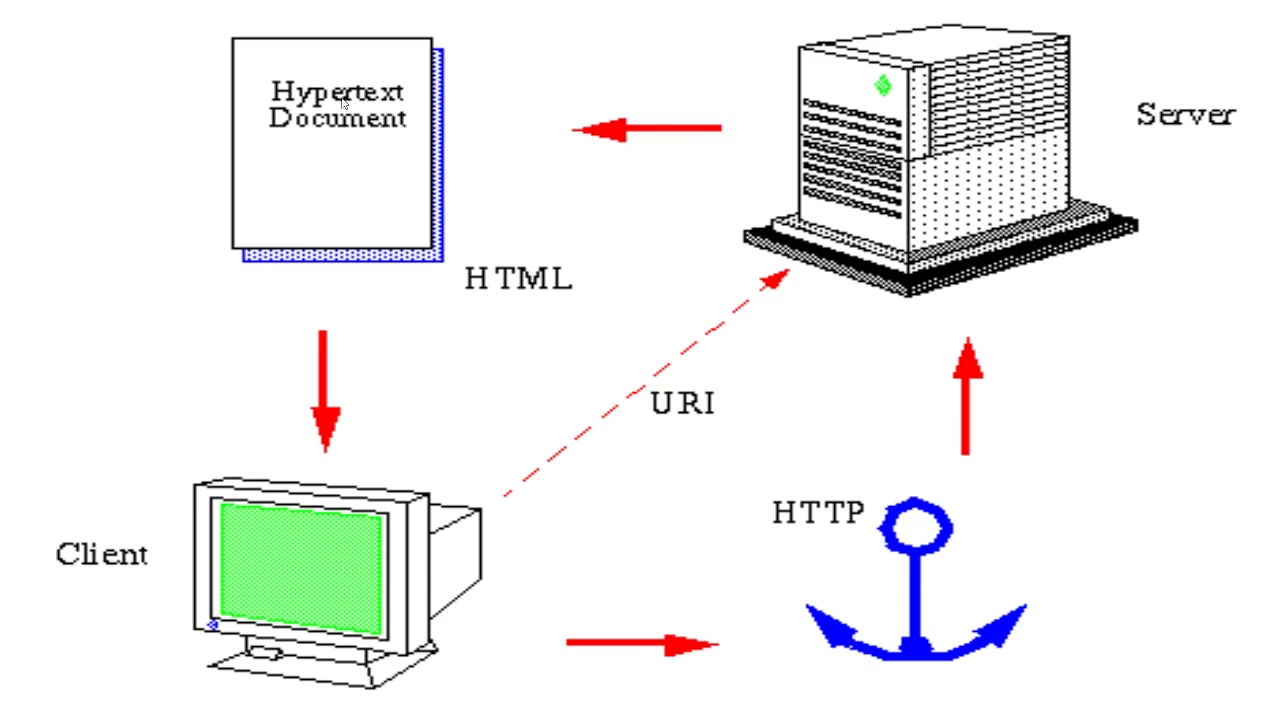
pyautogui.moveTo(300, 428)
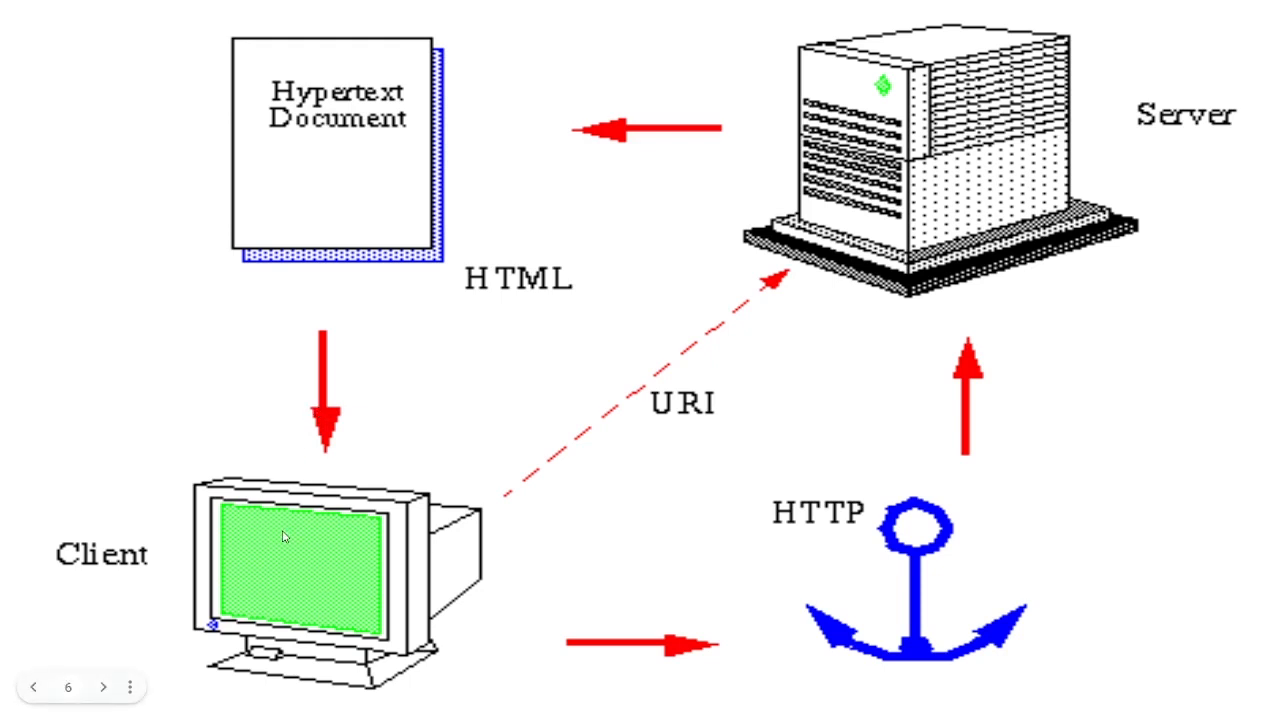
pyautogui.moveTo(790, 512)
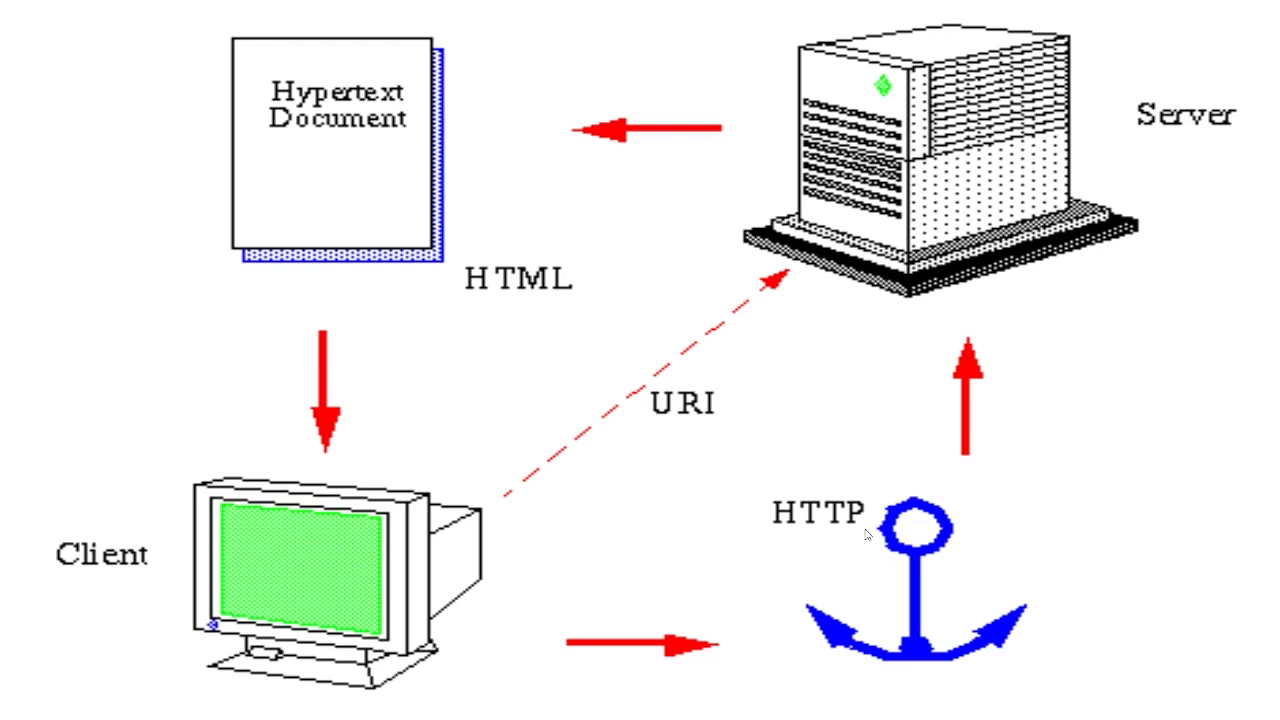
pyautogui.moveTo(578, 294)
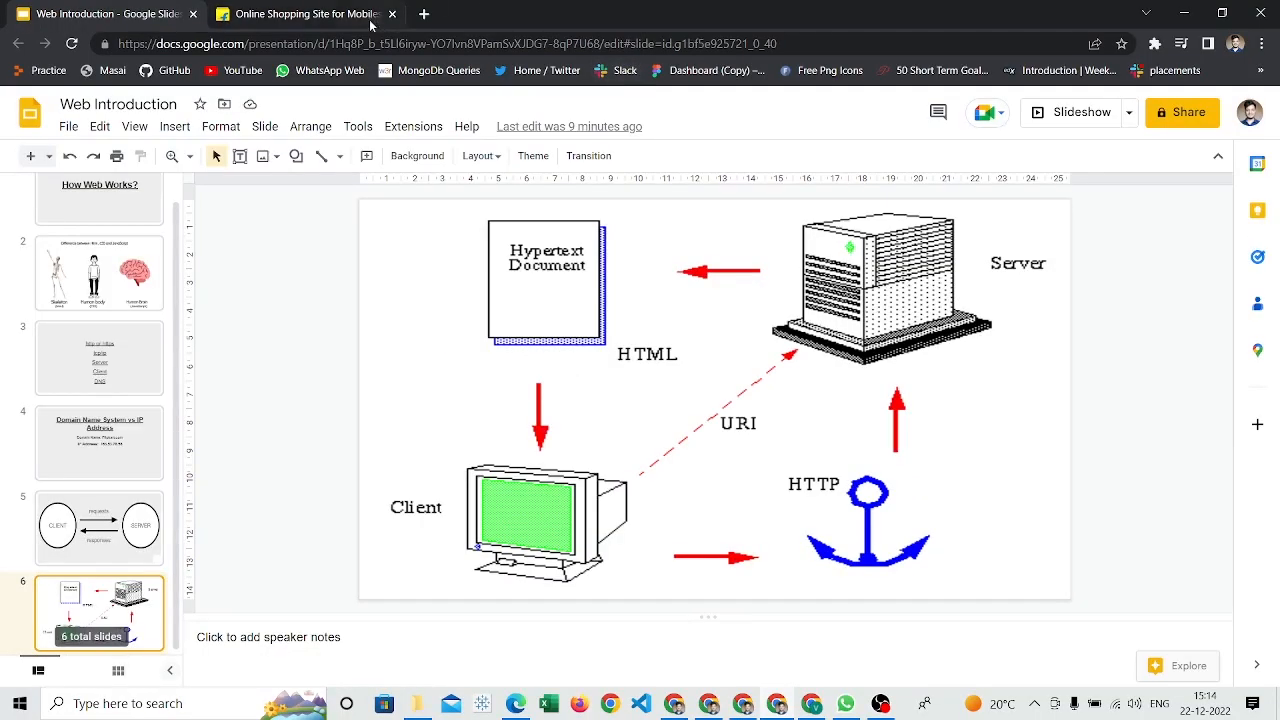
# Return to the Flipkart home page after glancing at the DNS vs IP slide
pyautogui.click(305, 13)
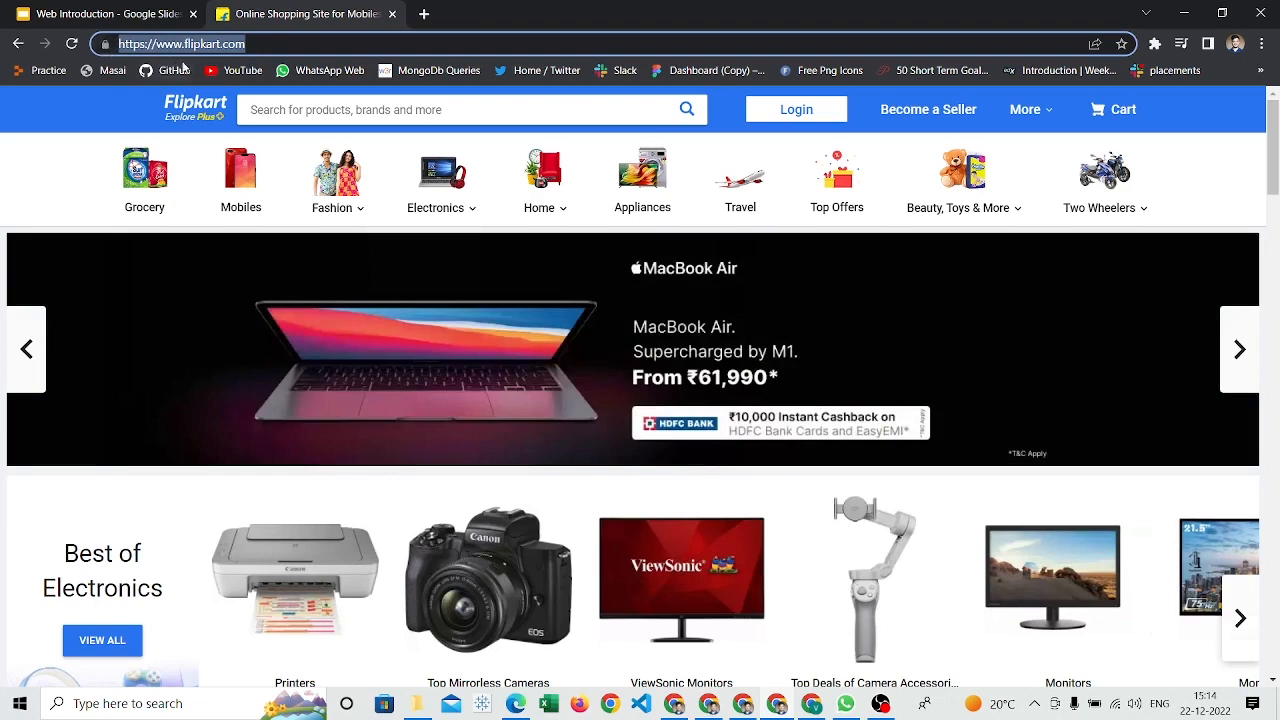
pyautogui.click(100, 13)
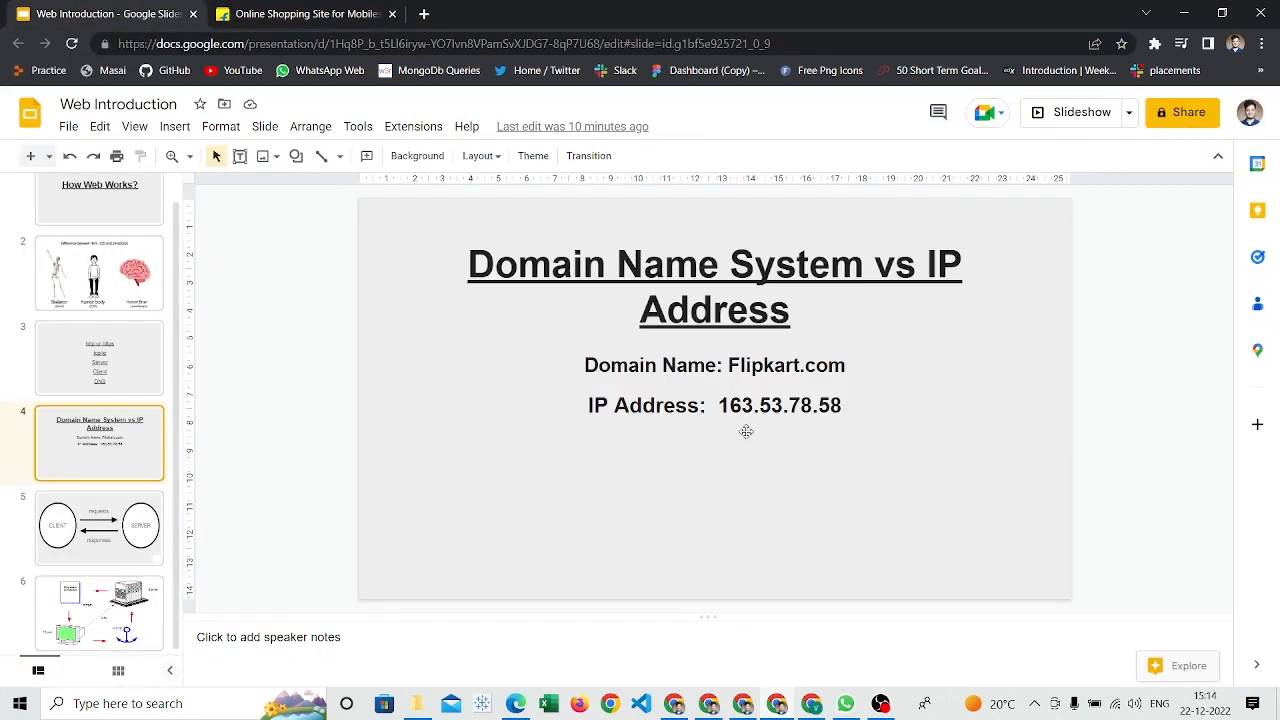
pyautogui.click(305, 14)
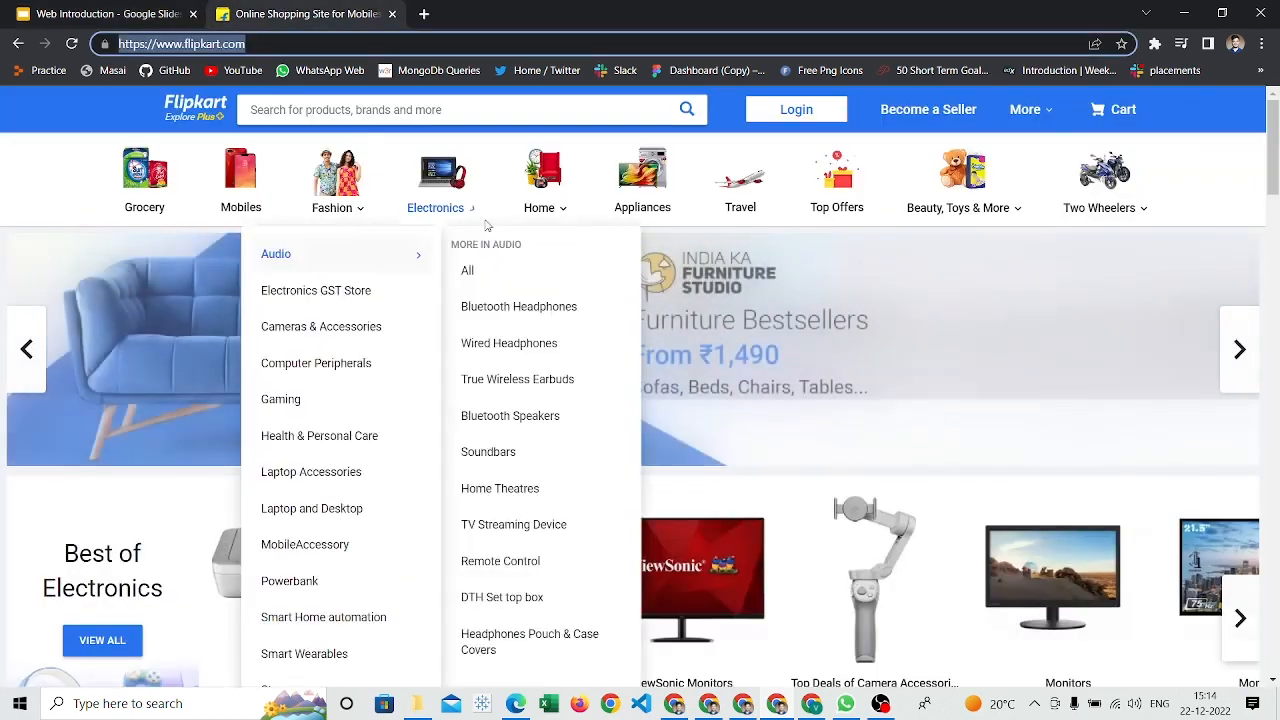
pyautogui.moveTo(113, 110)
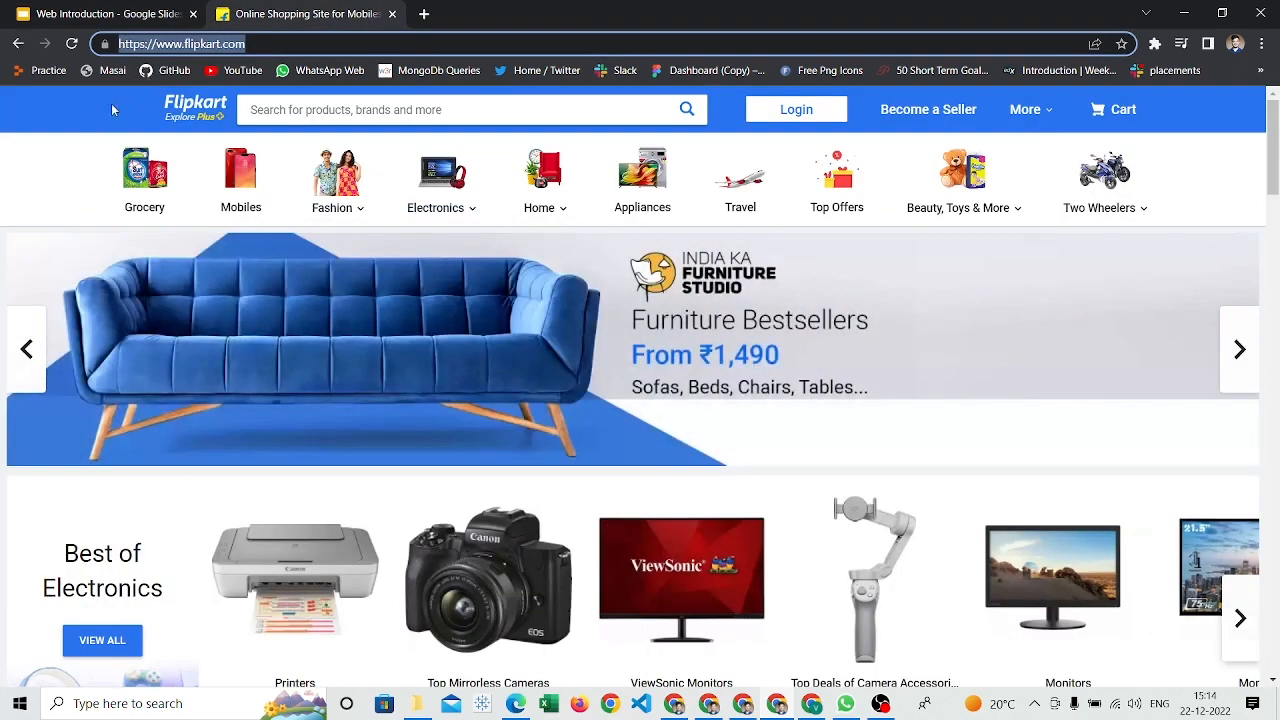
pyautogui.click(333, 207)
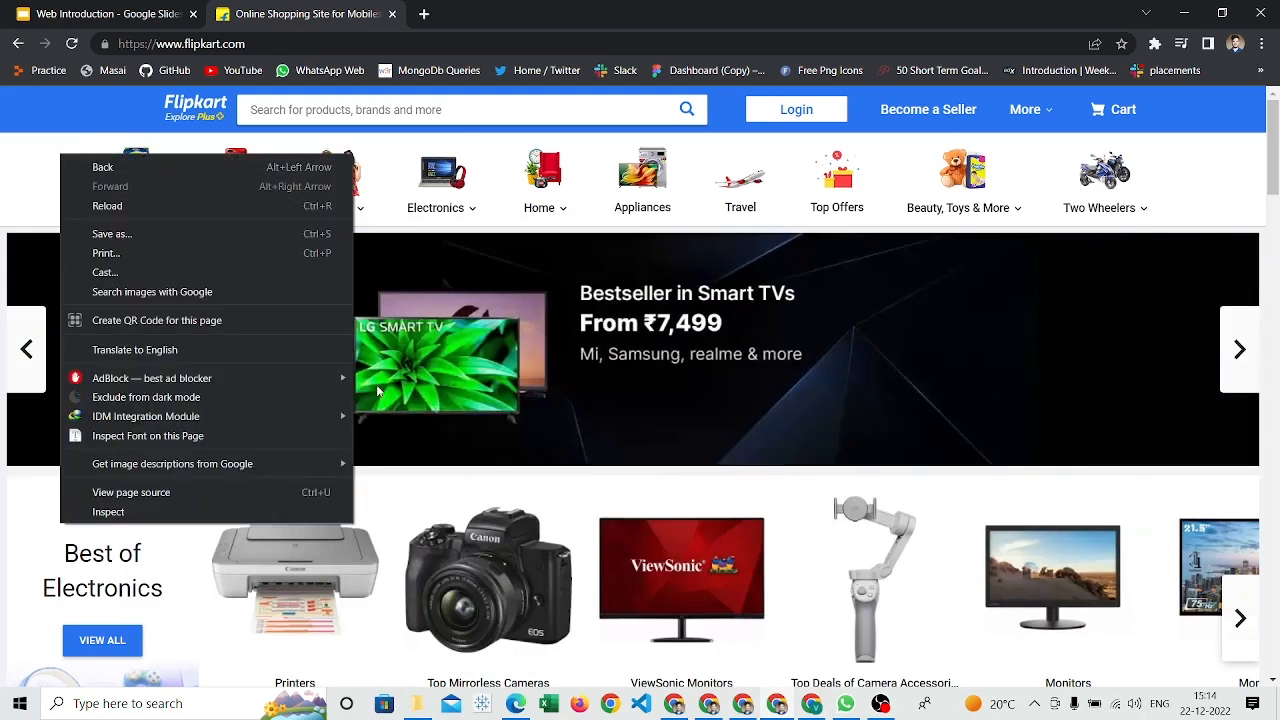
# Choose Inspect to open Flipkart's HTML elements in DevTools
pyautogui.click(108, 511)
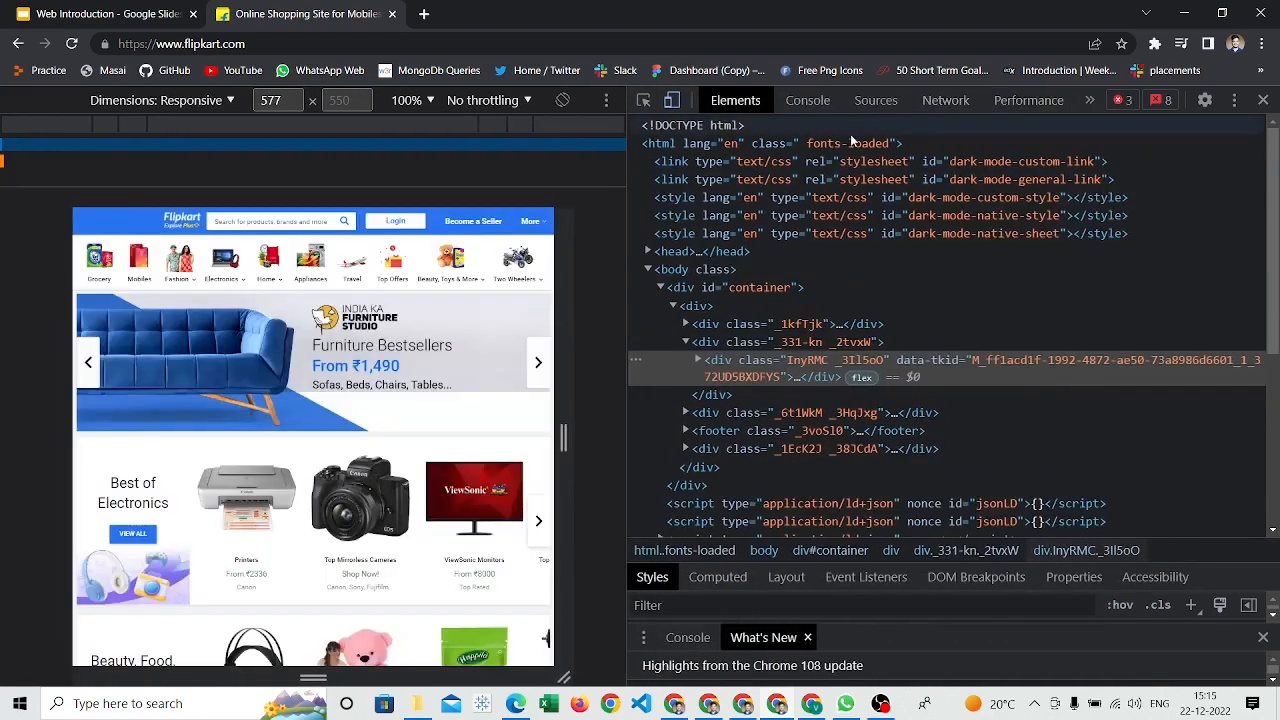
# Glance at Sources, return to Elements, and widen the responsive preview to 932 pixels
pyautogui.click(874, 100)
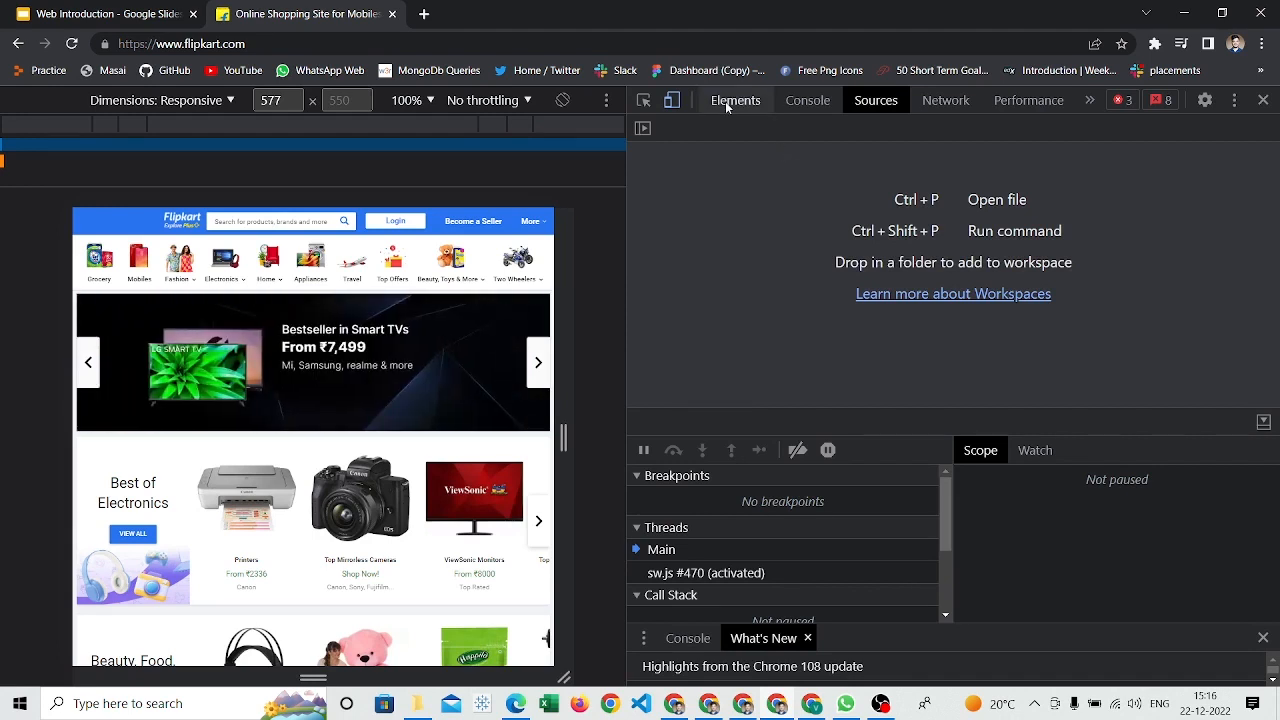
pyautogui.click(735, 100)
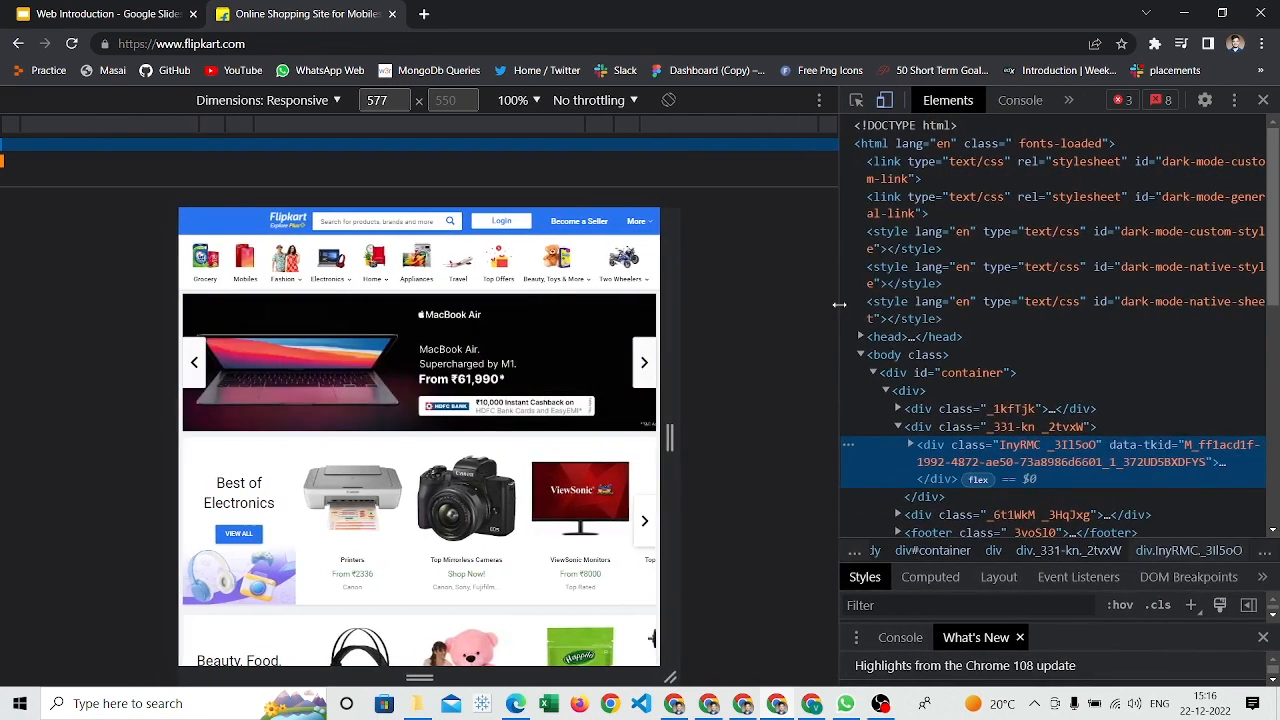
pyautogui.moveTo(663, 430); pyautogui.dragTo(820, 430)
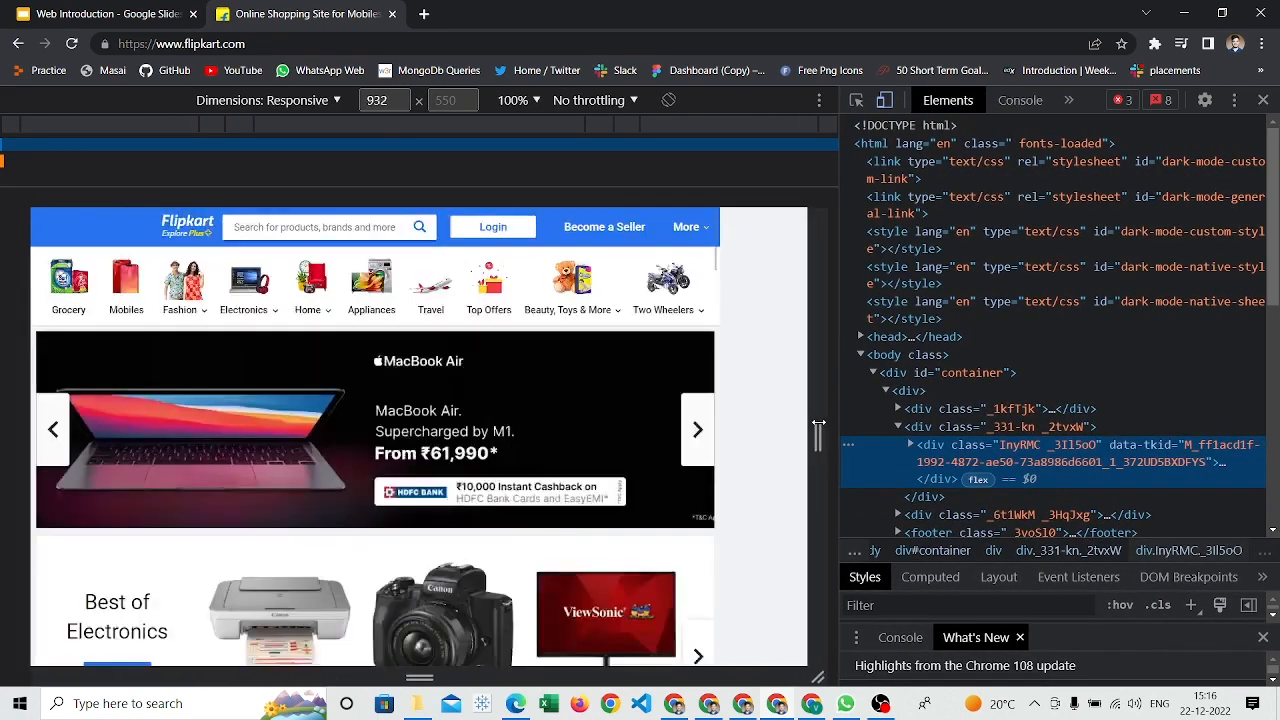